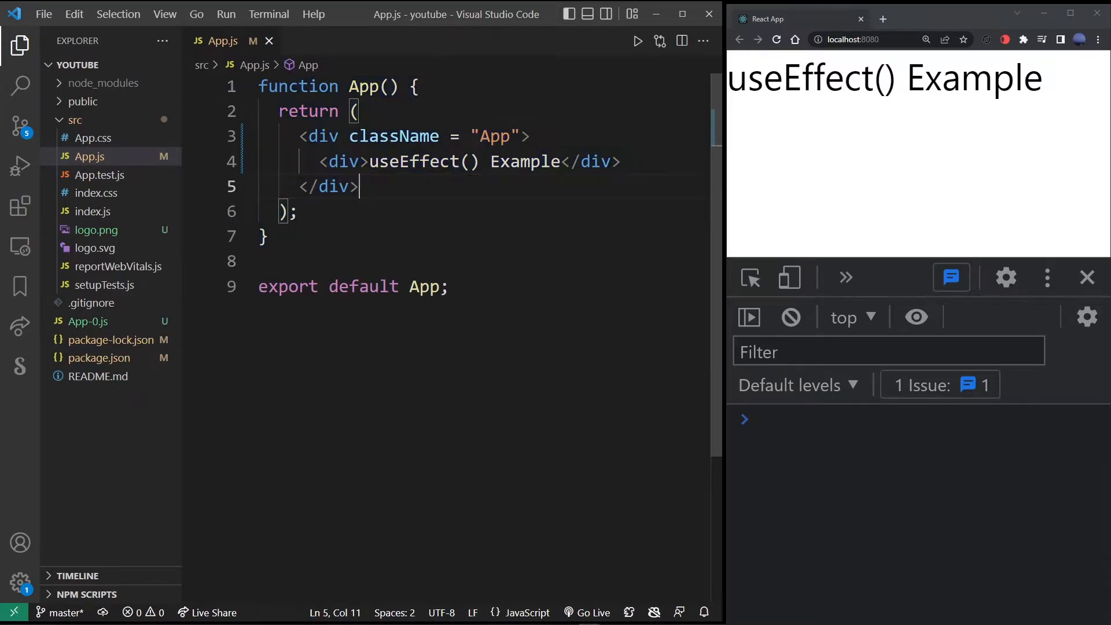
# Add import { useState } from 'react' as the first line of App.js
pyautogui.tripleClick(467, 162)
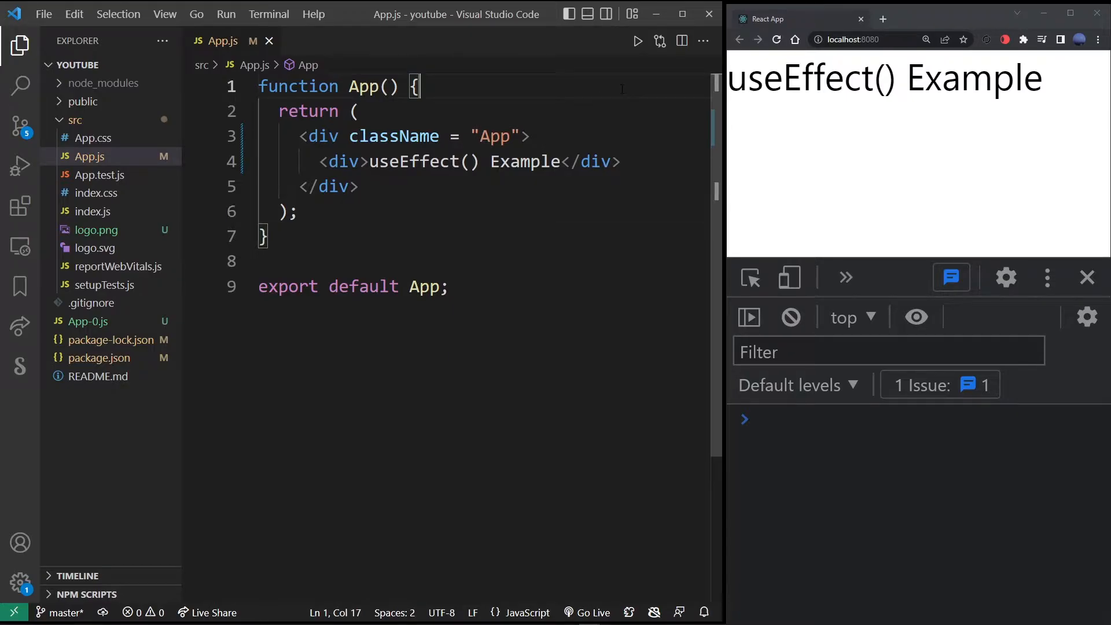
pyautogui.press('Enter')
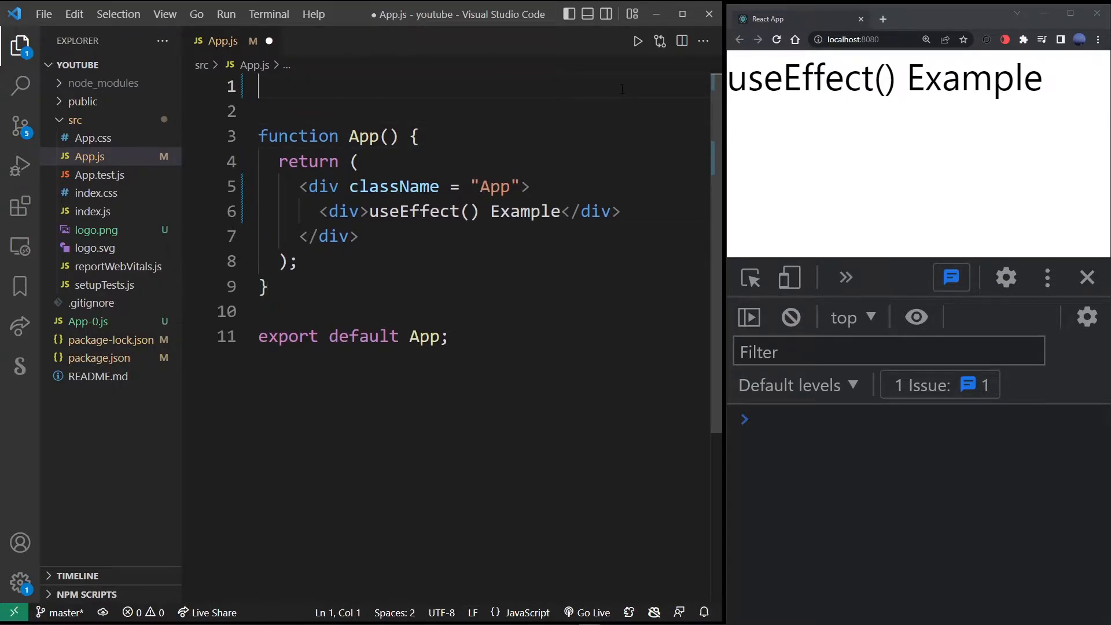
pyautogui.write('import {}')
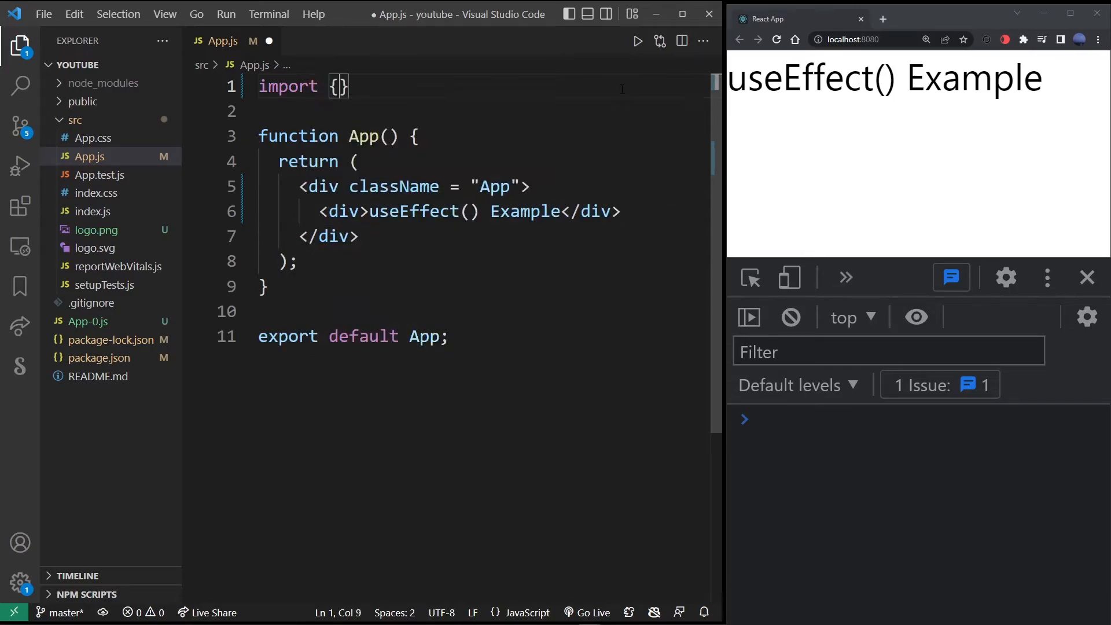
pyautogui.write('useS')
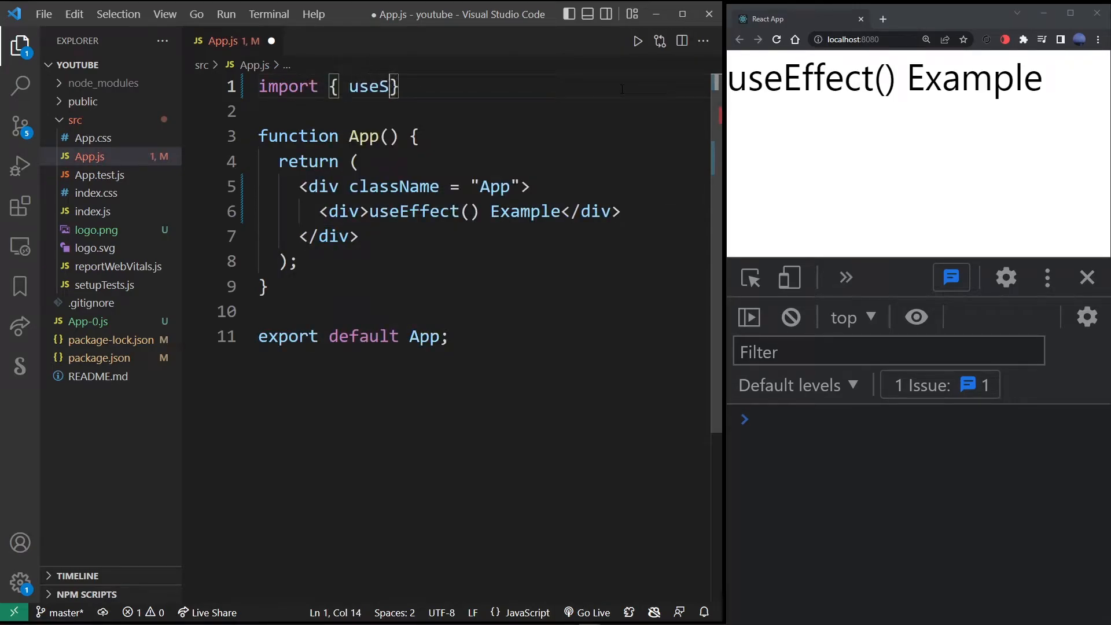
pyautogui.write("tate } from 'react")
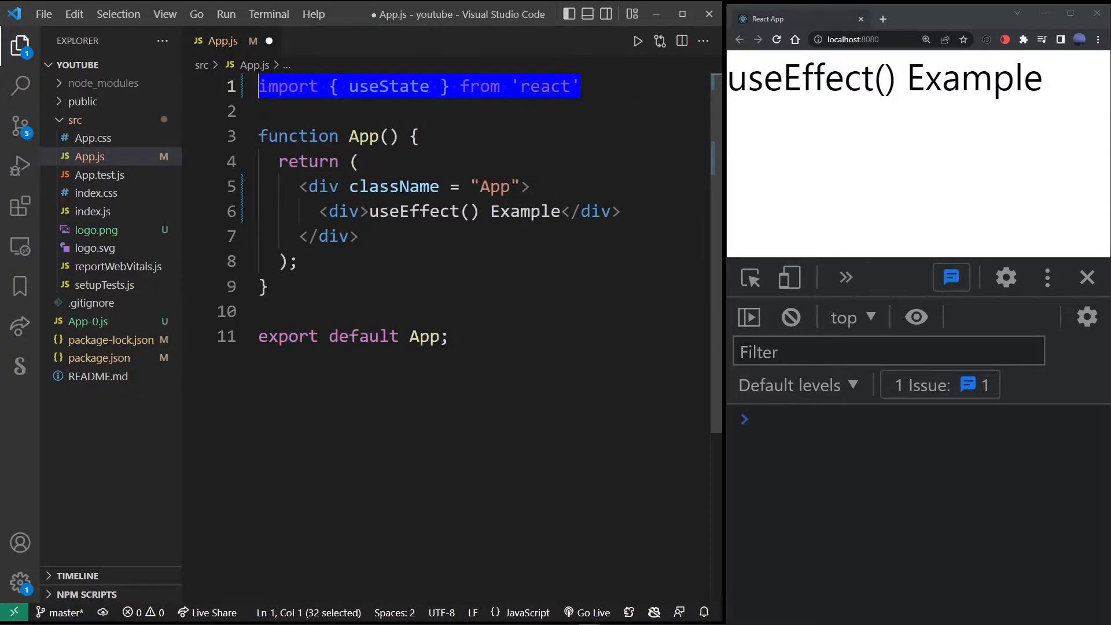
pyautogui.doubleClick(388, 86)
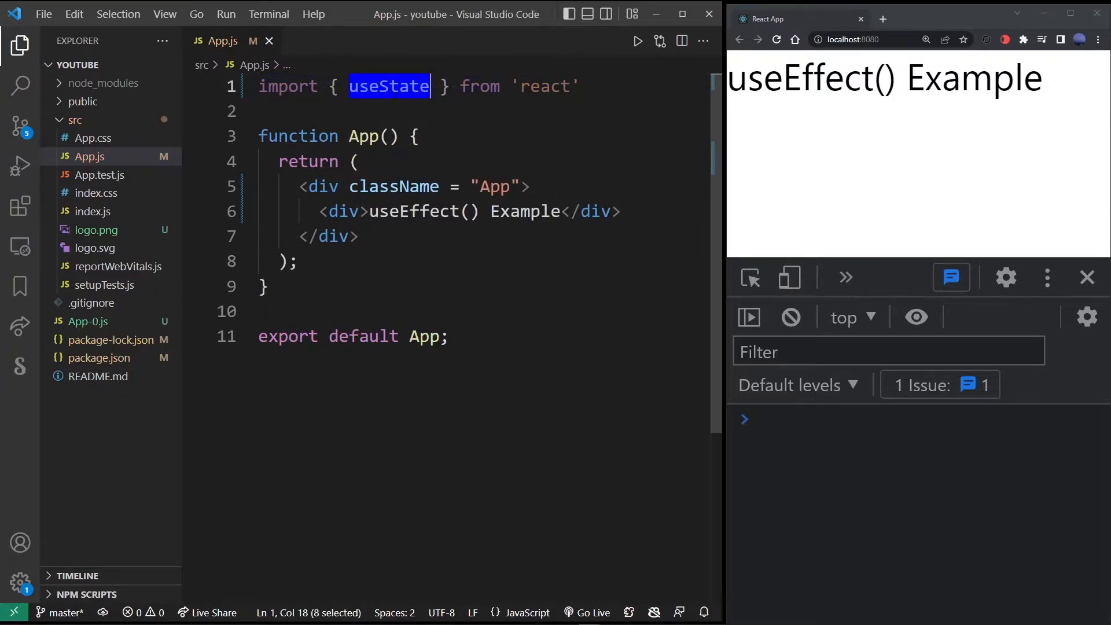
# Declare const [a, setA] = useState(0) and const [b, setB] = useState(0) inside App
pyautogui.press('Enter')
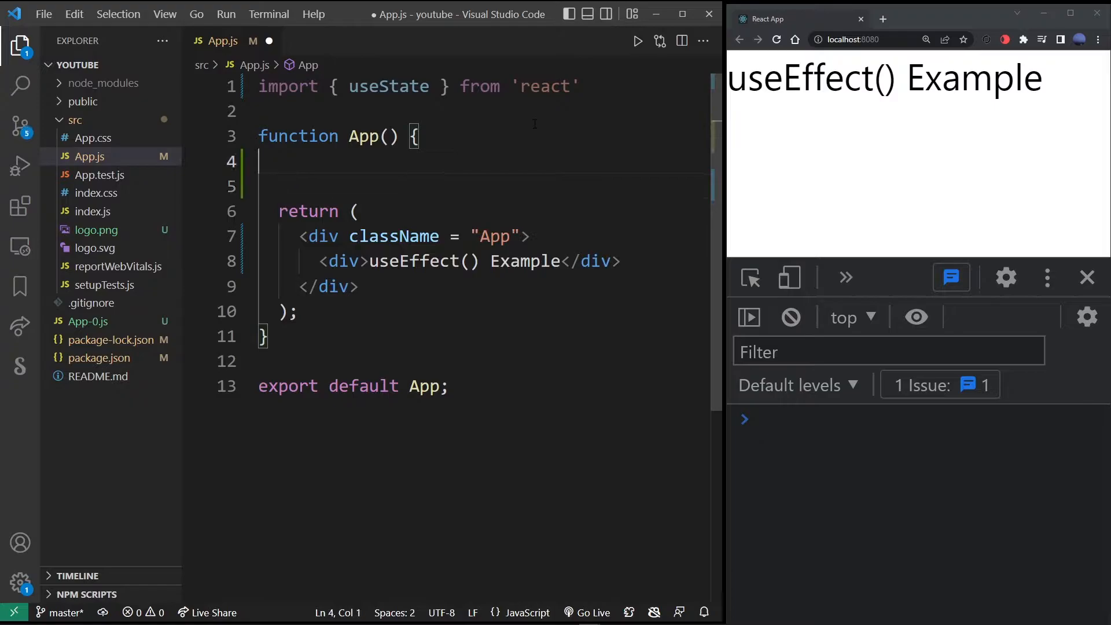
pyautogui.write('const []')
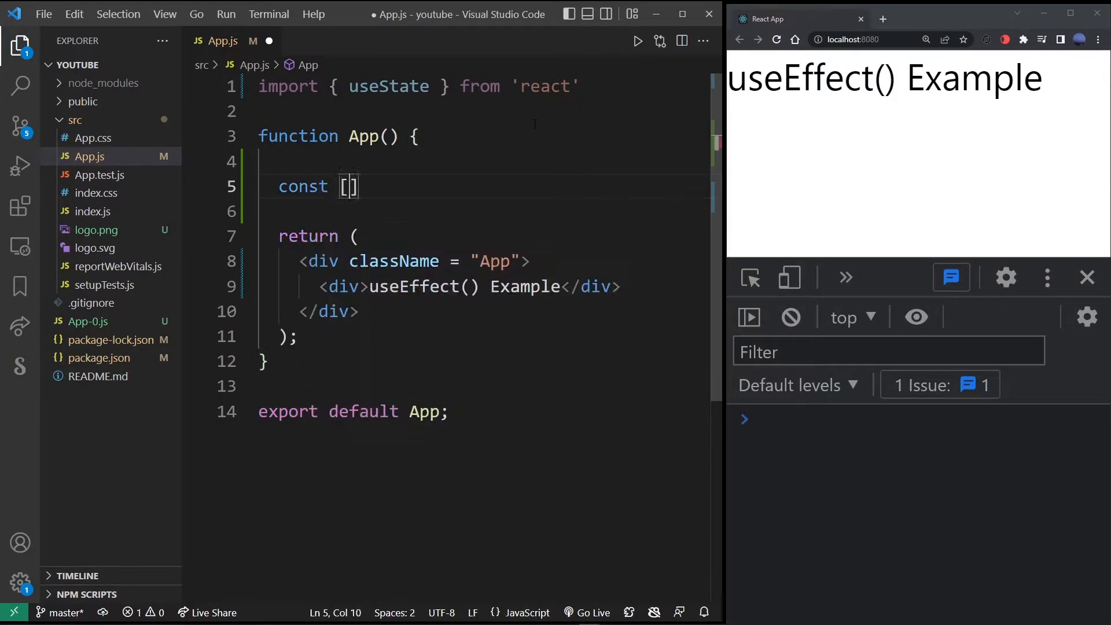
pyautogui.write('a, setA] =')
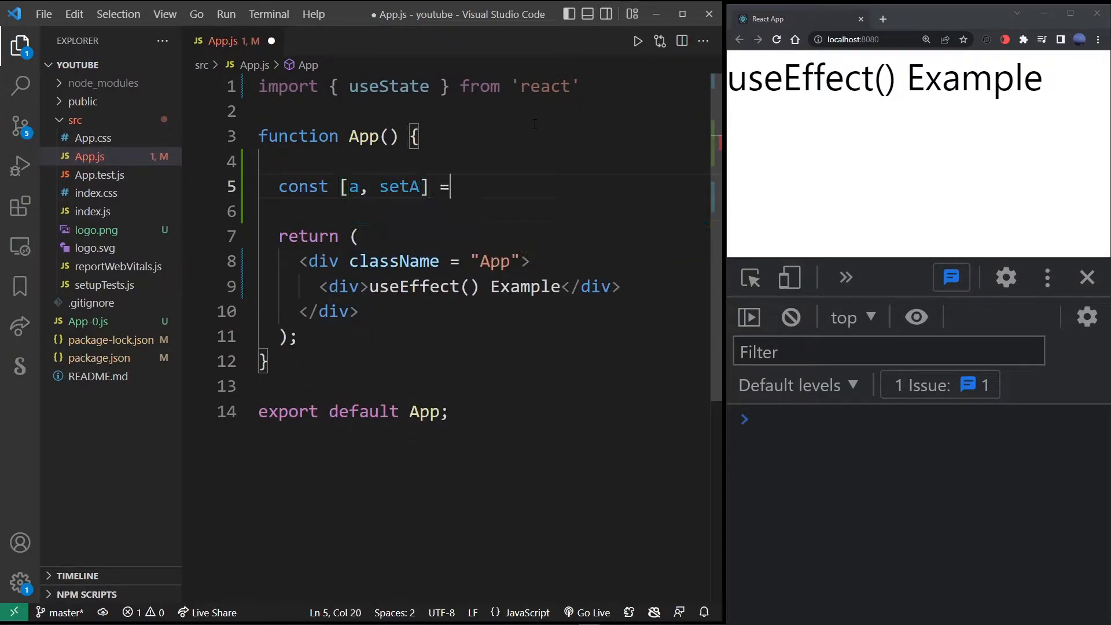
pyautogui.write('useState()')
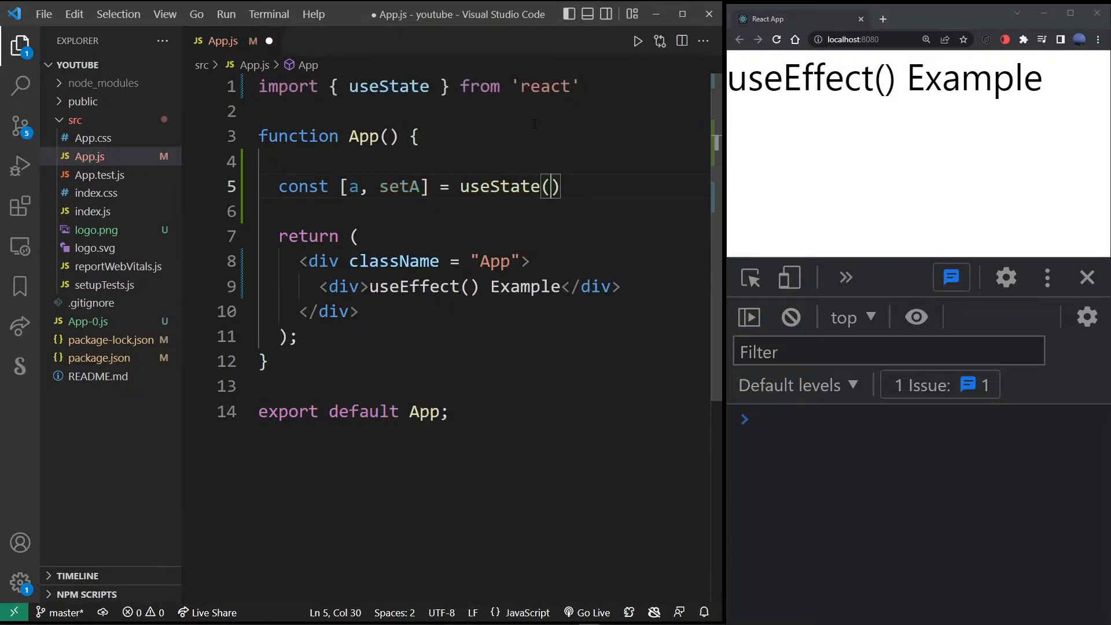
pyautogui.write('0')
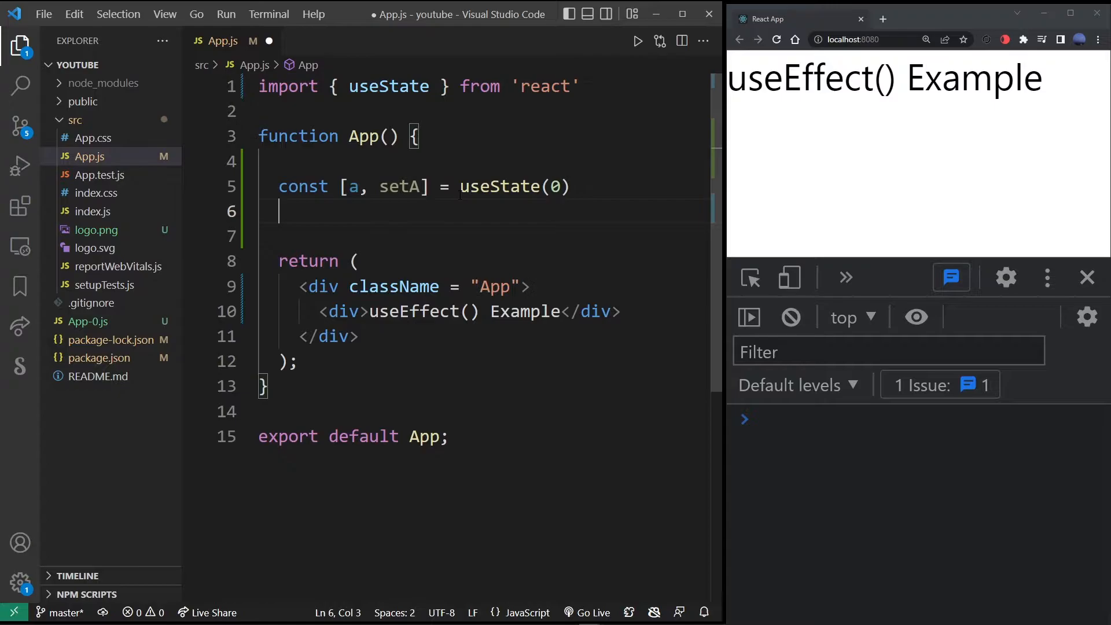
pyautogui.write('const []')
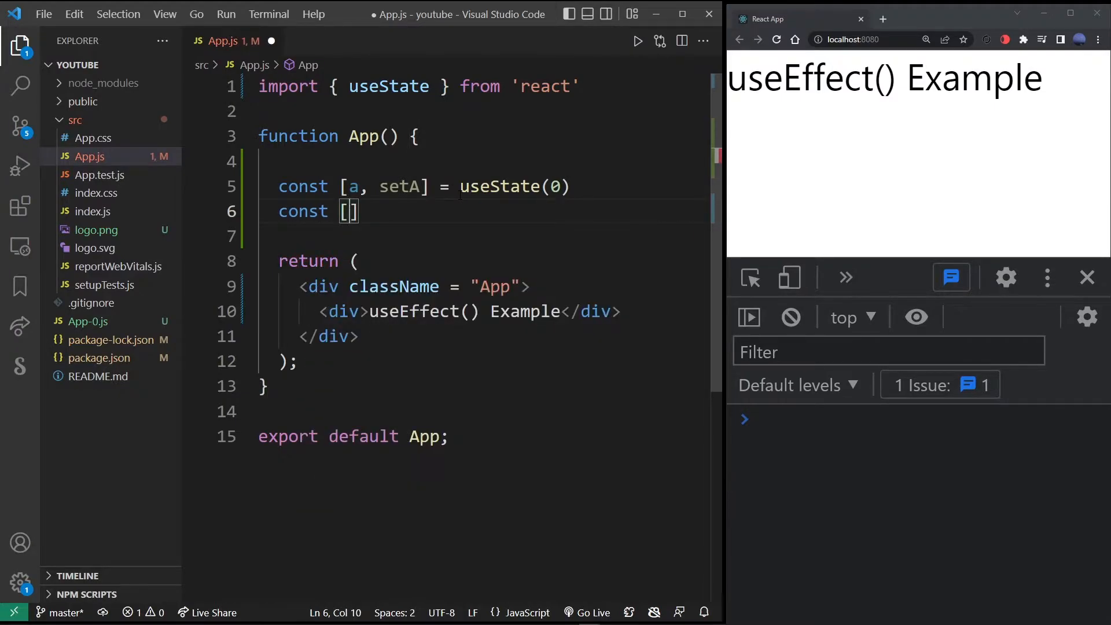
pyautogui.write('b, setB')
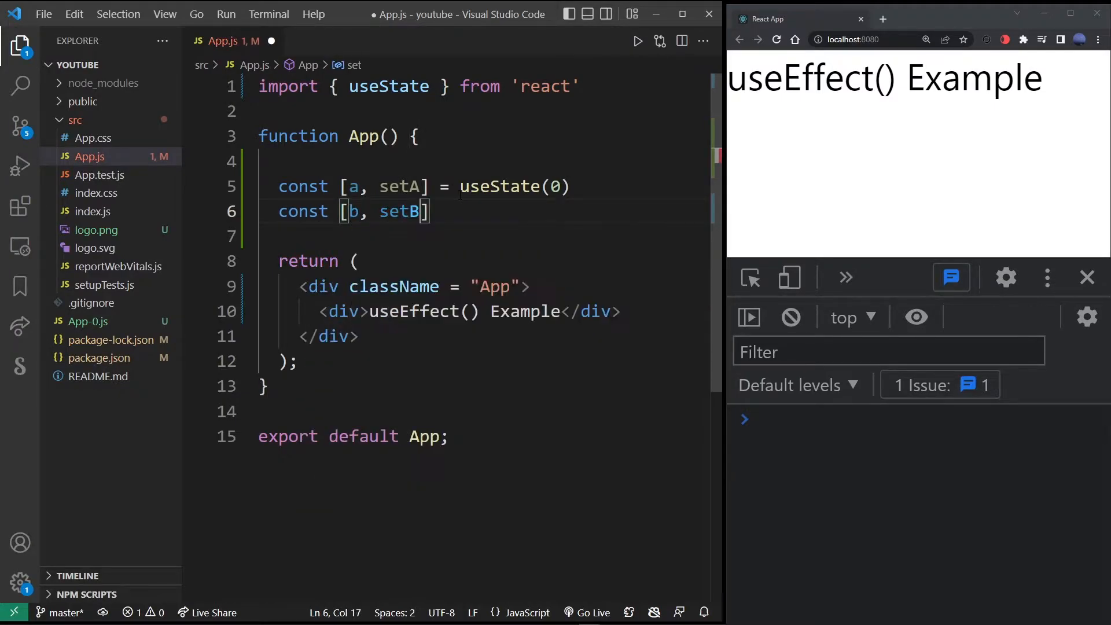
pyautogui.write('= useState')
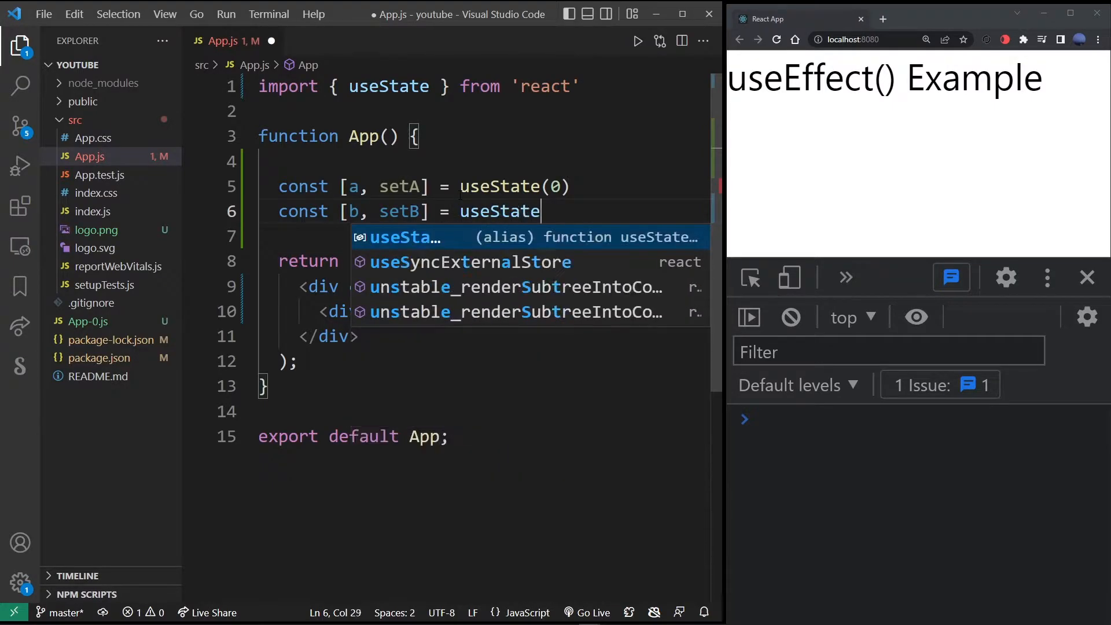
pyautogui.write('(0)')
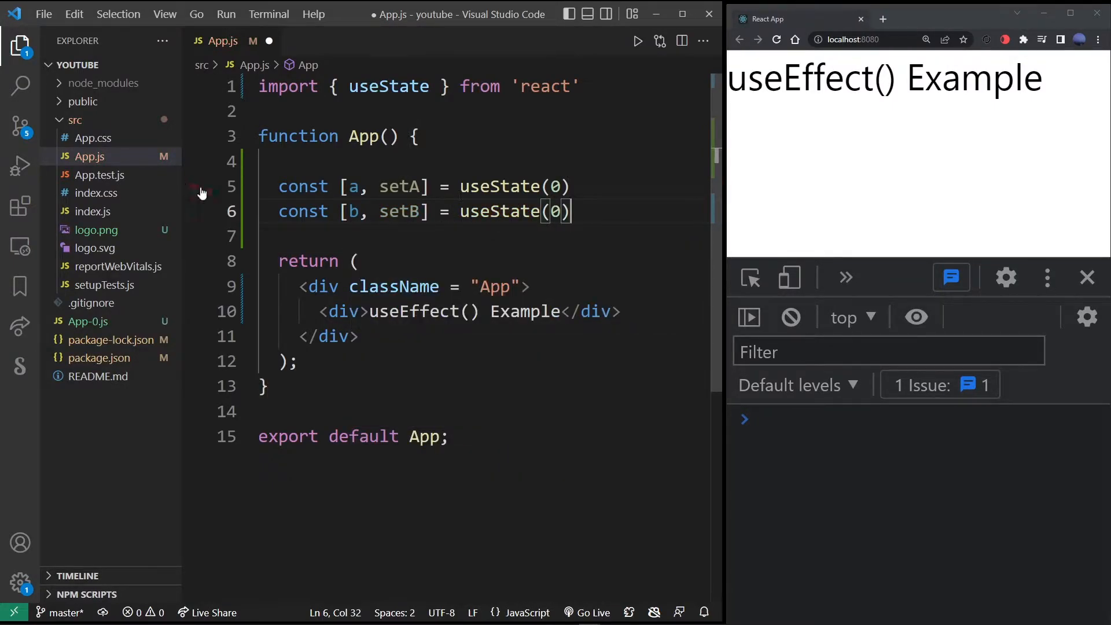
pyautogui.moveTo(277, 187); pyautogui.dragTo(571, 186)
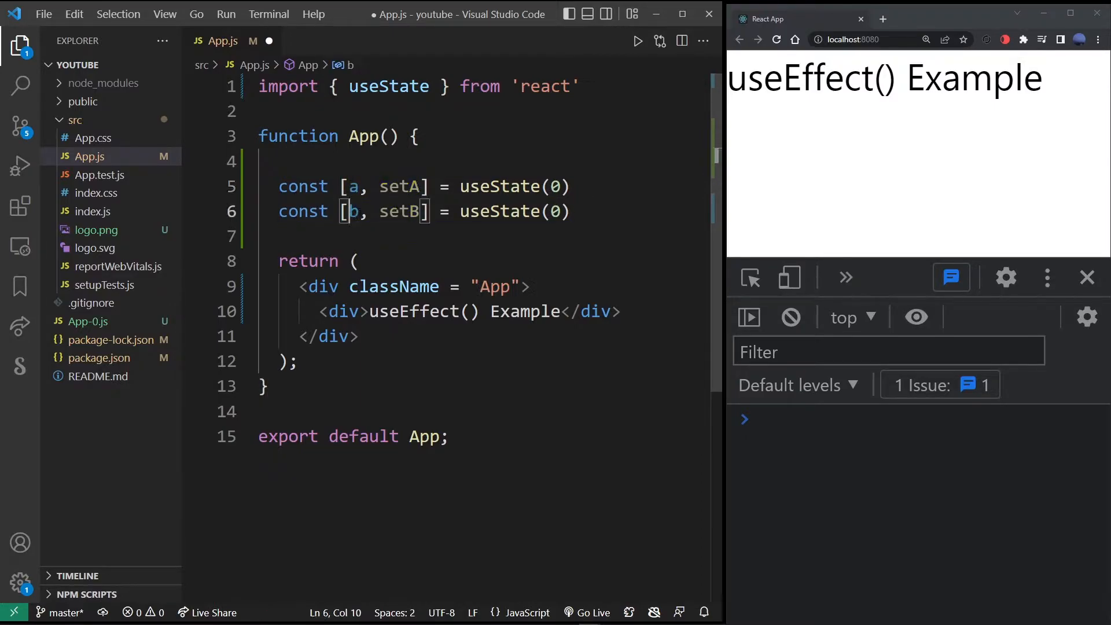
# Render a={a} and b={b} lines below the heading div
pyautogui.doubleClick(400, 211)
pyautogui.write('<div></div>')
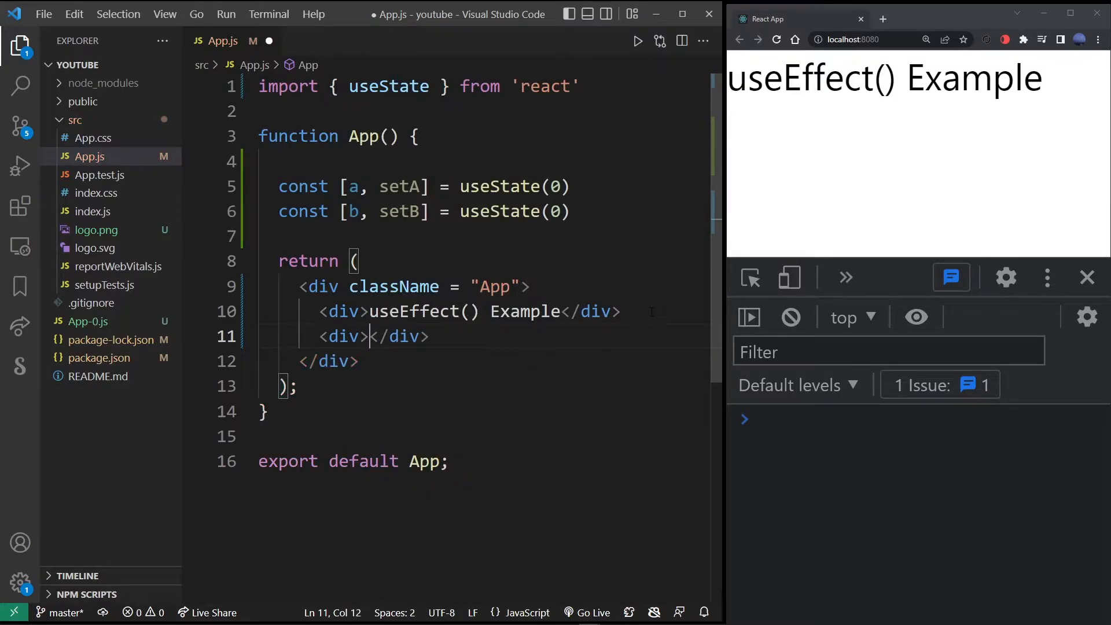
pyautogui.write('a={}')
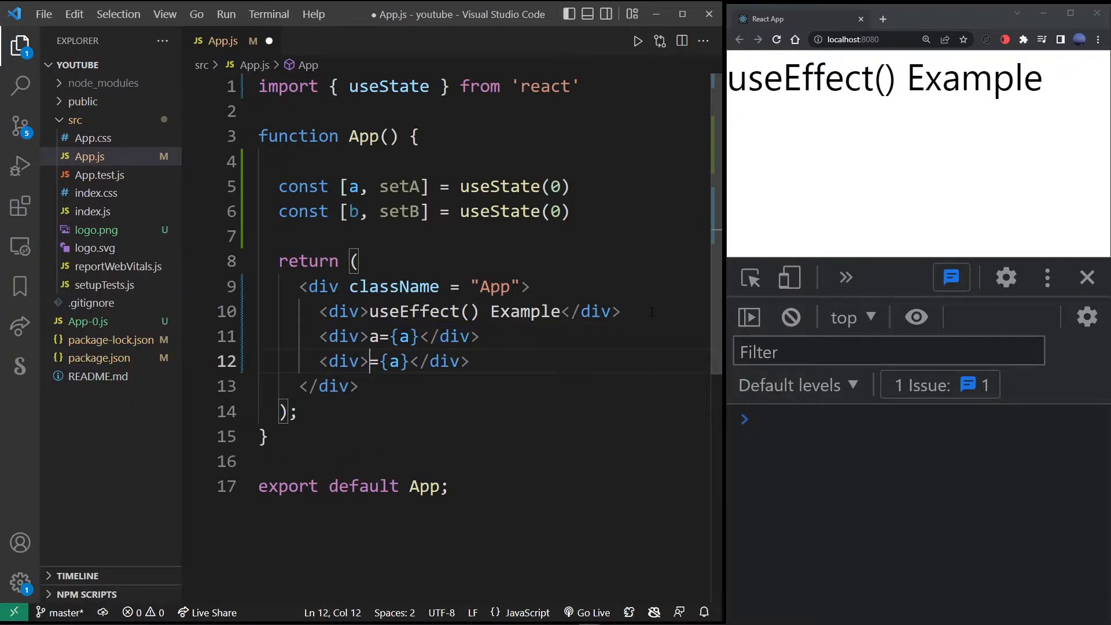
pyautogui.write('b={b}')
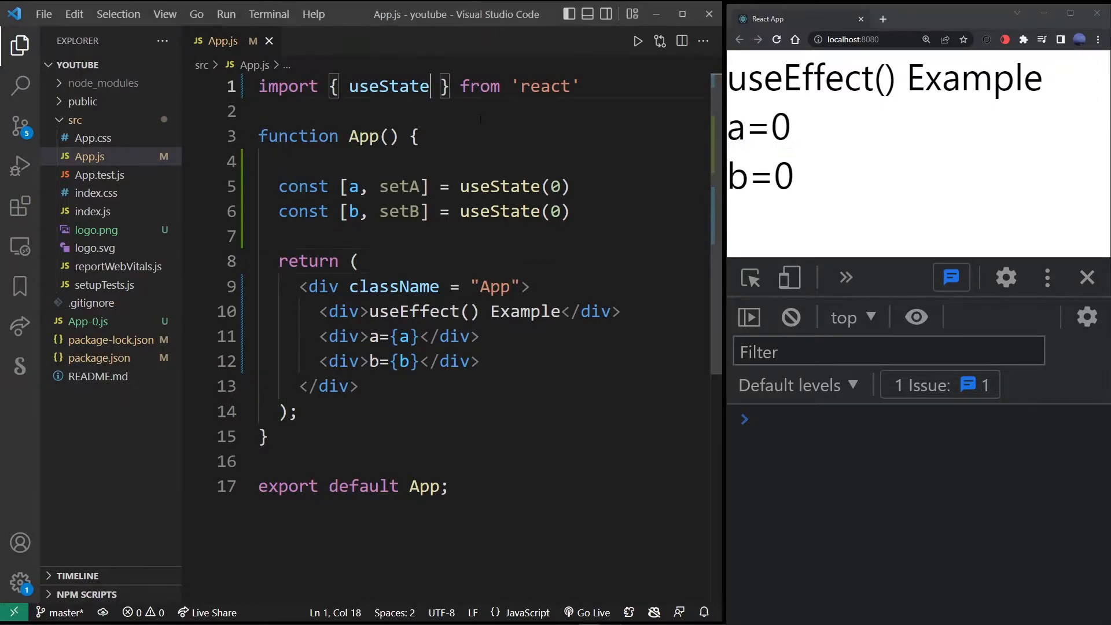
# Import useEffect and add a useEffect that logs "Init" with a and b
pyautogui.write(', useEfr')
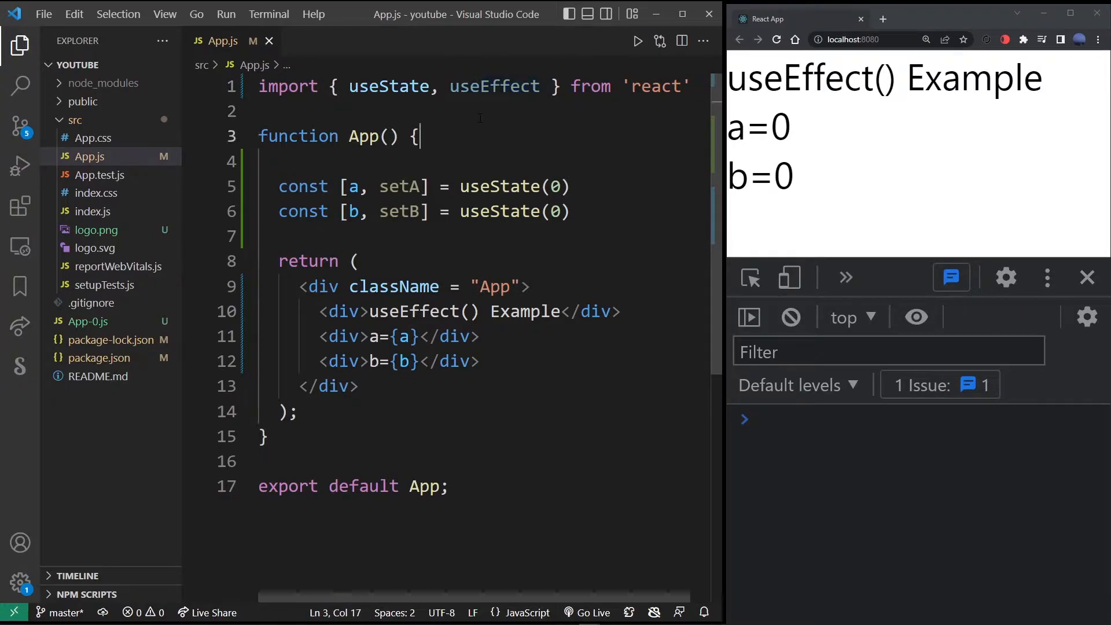
pyautogui.press('enter')
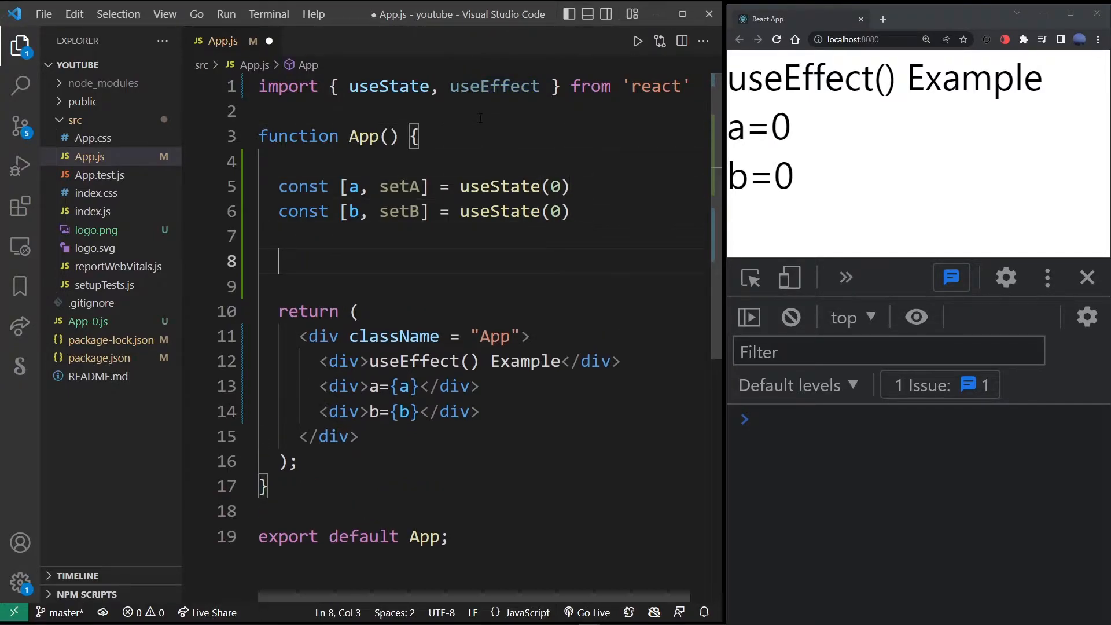
pyautogui.write('useEffect()')
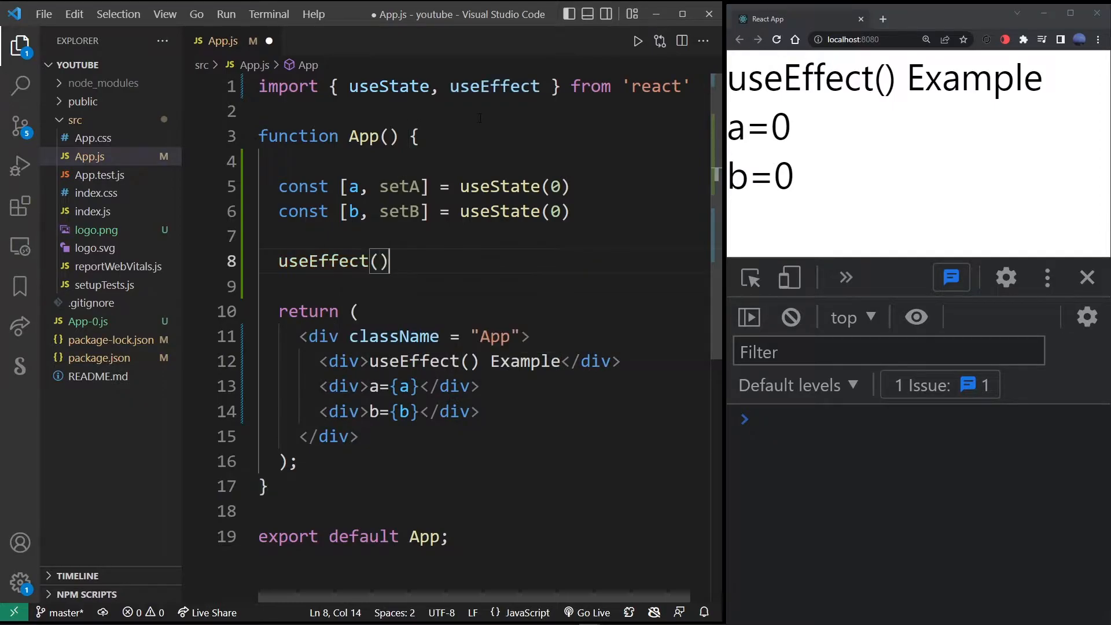
pyautogui.write('(')
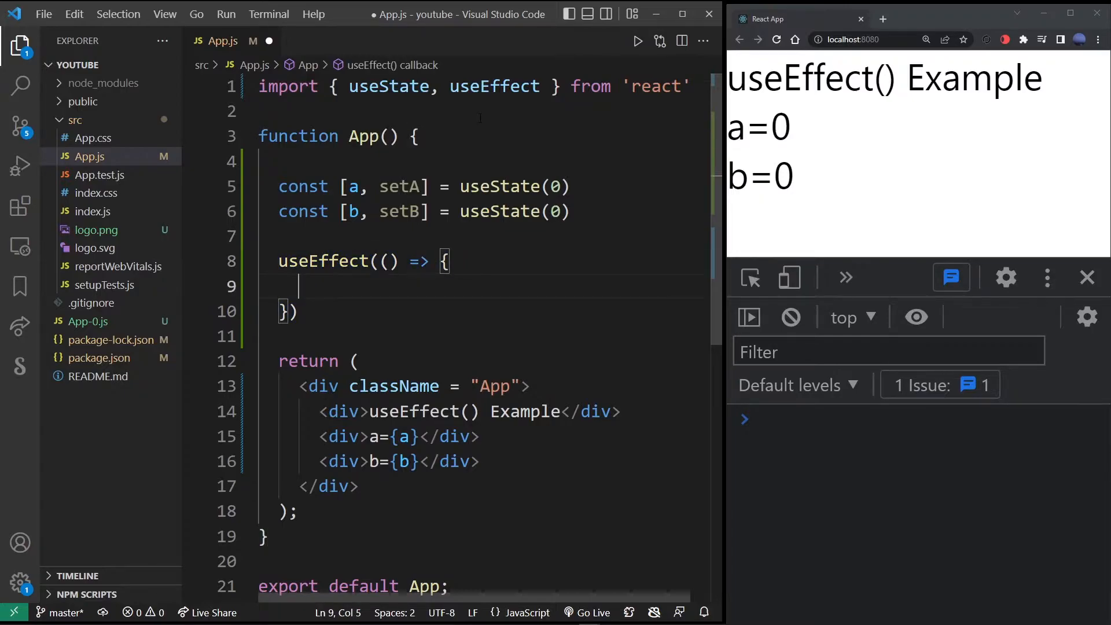
pyautogui.write('console.log("')
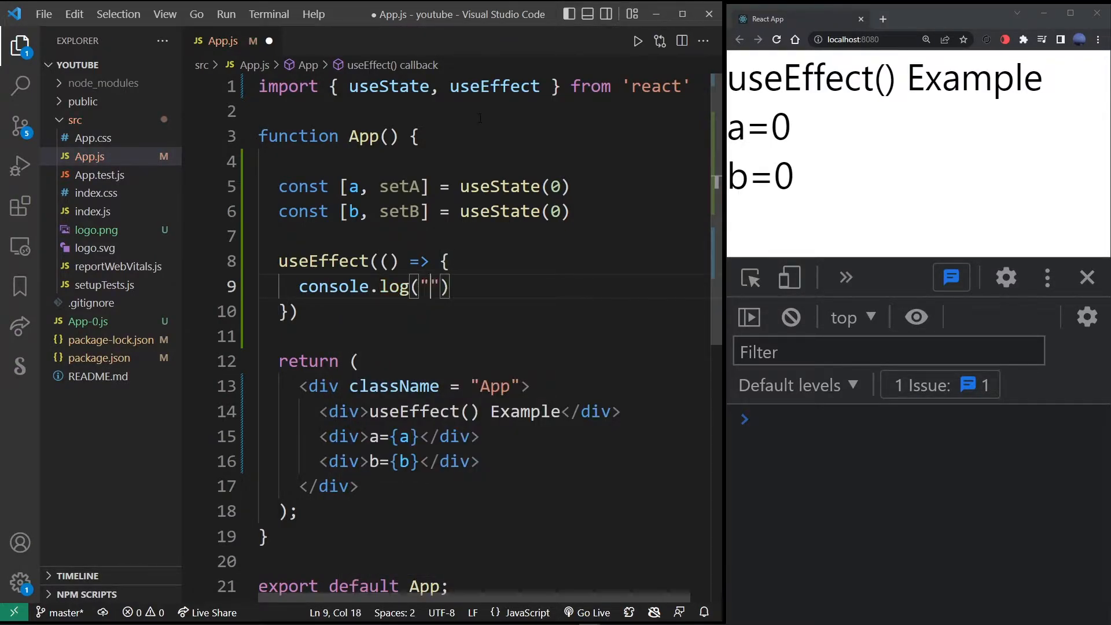
pyautogui.write('Init')
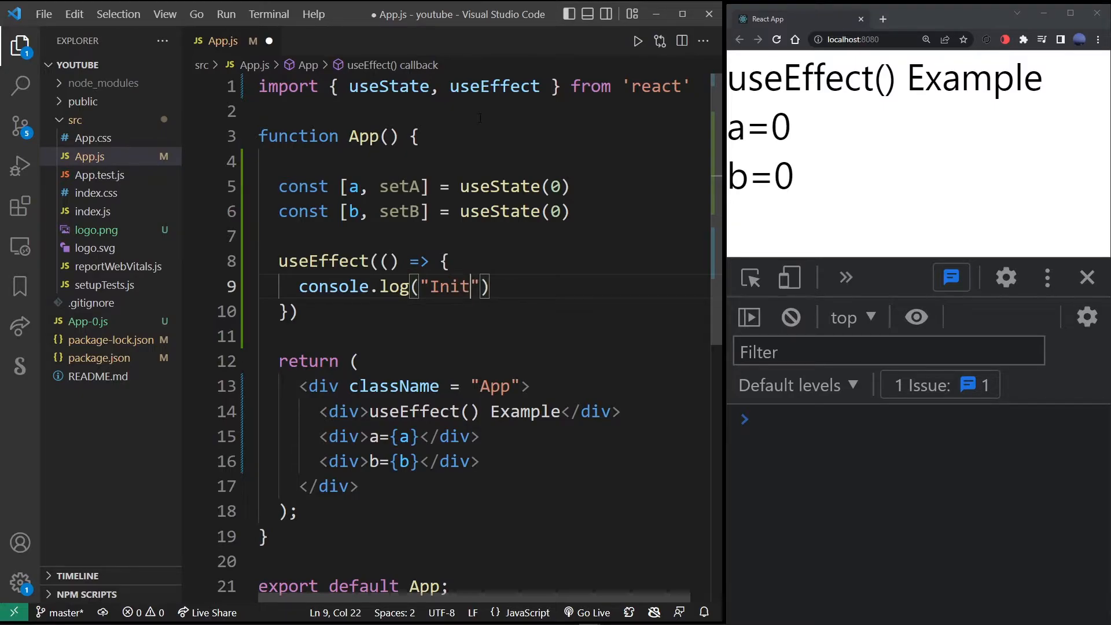
pyautogui.press('Right')
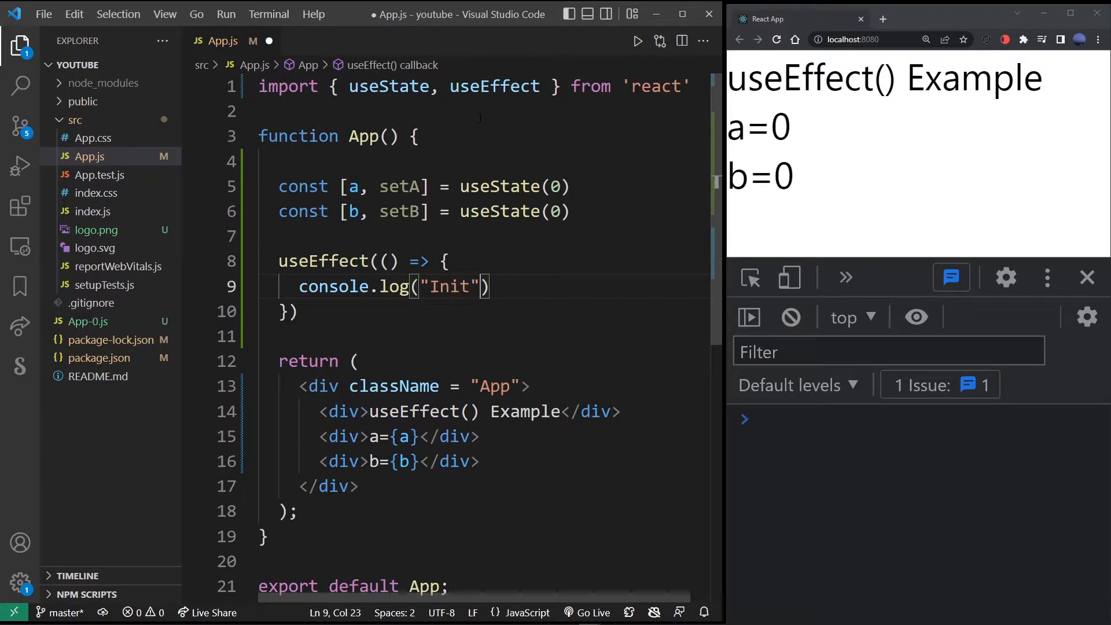
pyautogui.write(', a, b')
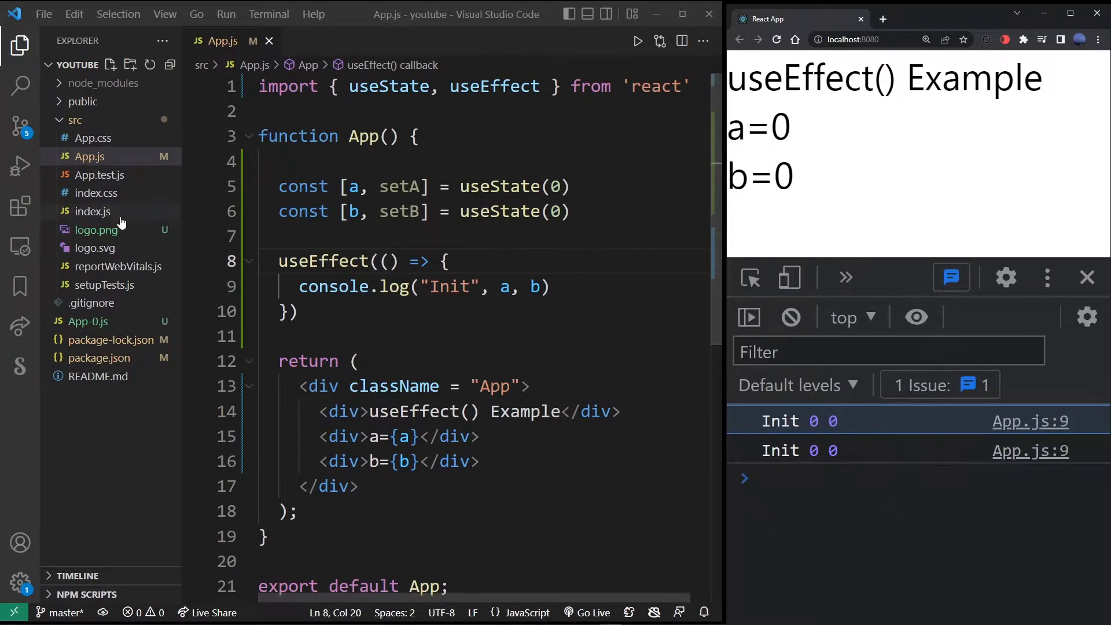
# Edit index.js so the effect runs once, logging a single "Init 0 0"
pyautogui.click(92, 211)
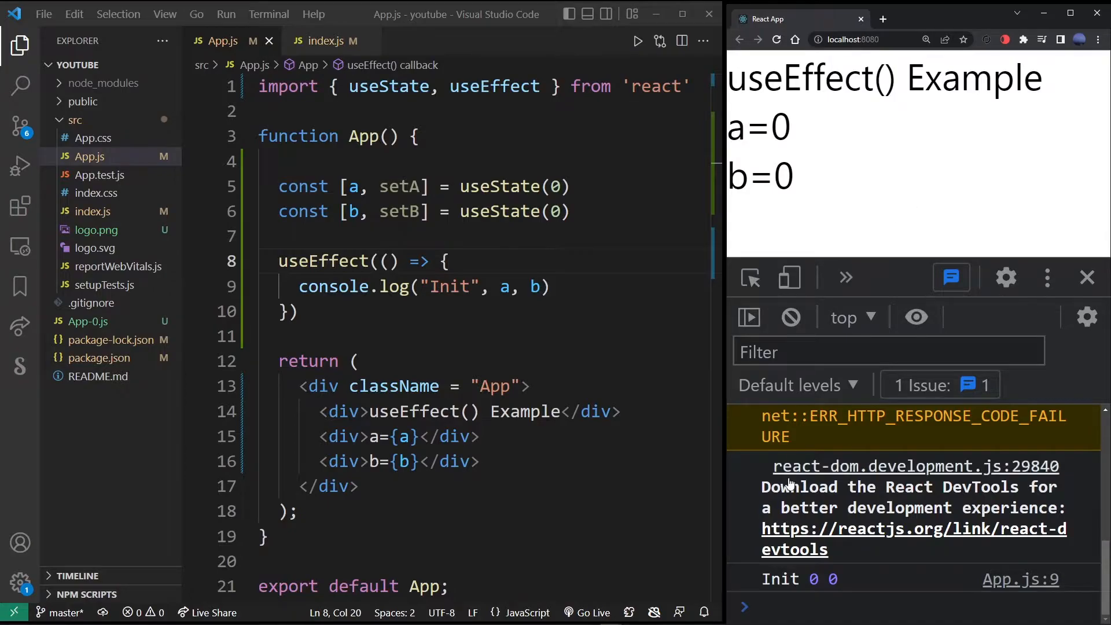
pyautogui.moveTo(298, 286); pyautogui.dragTo(541, 286)
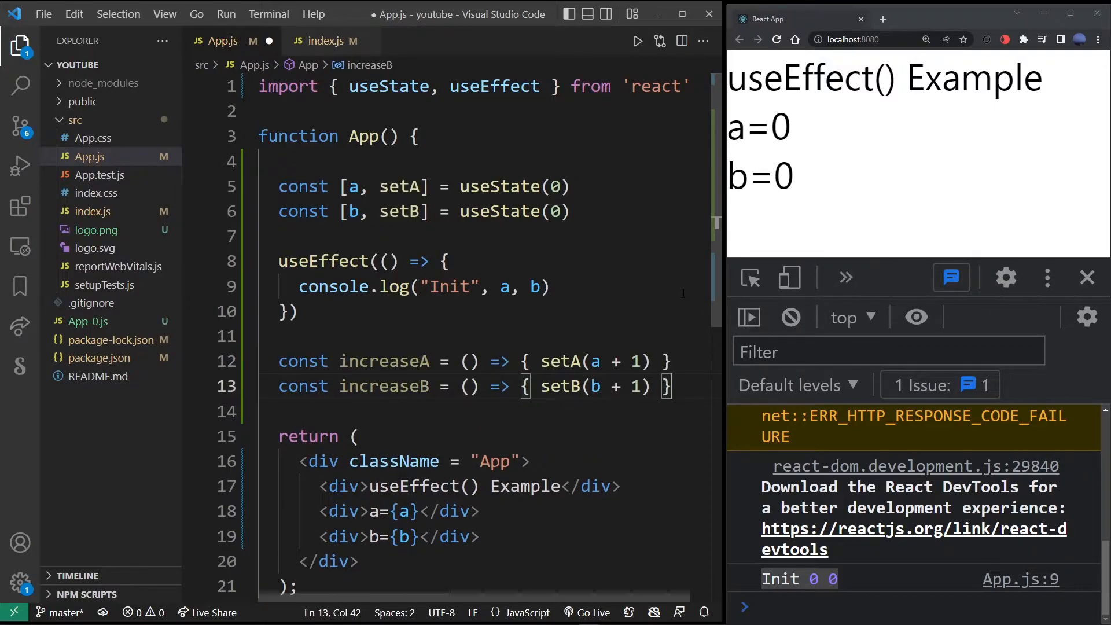
# Highlight the increaseA and increaseB handlers and their setA and setB calls
pyautogui.doubleClick(384, 361)
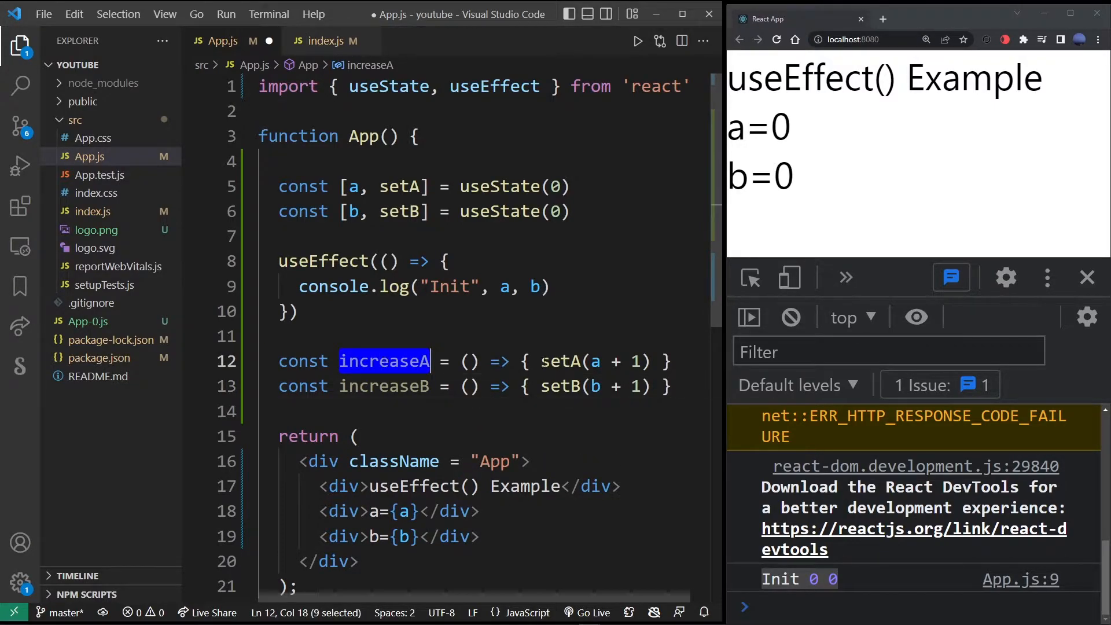
pyautogui.doubleClick(398, 186)
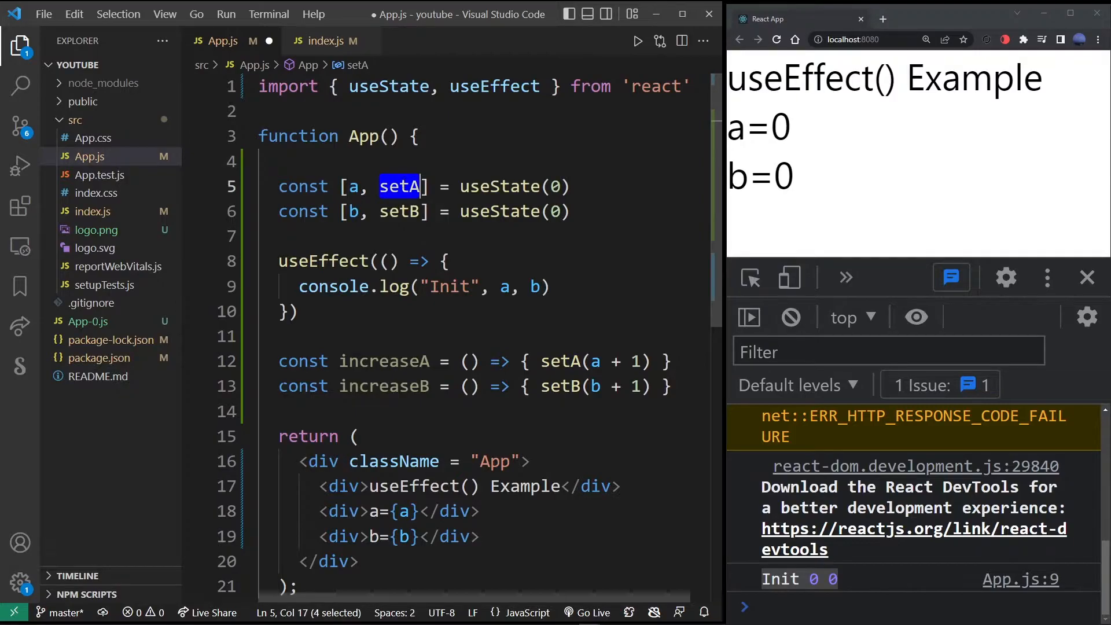
pyautogui.click(569, 386)
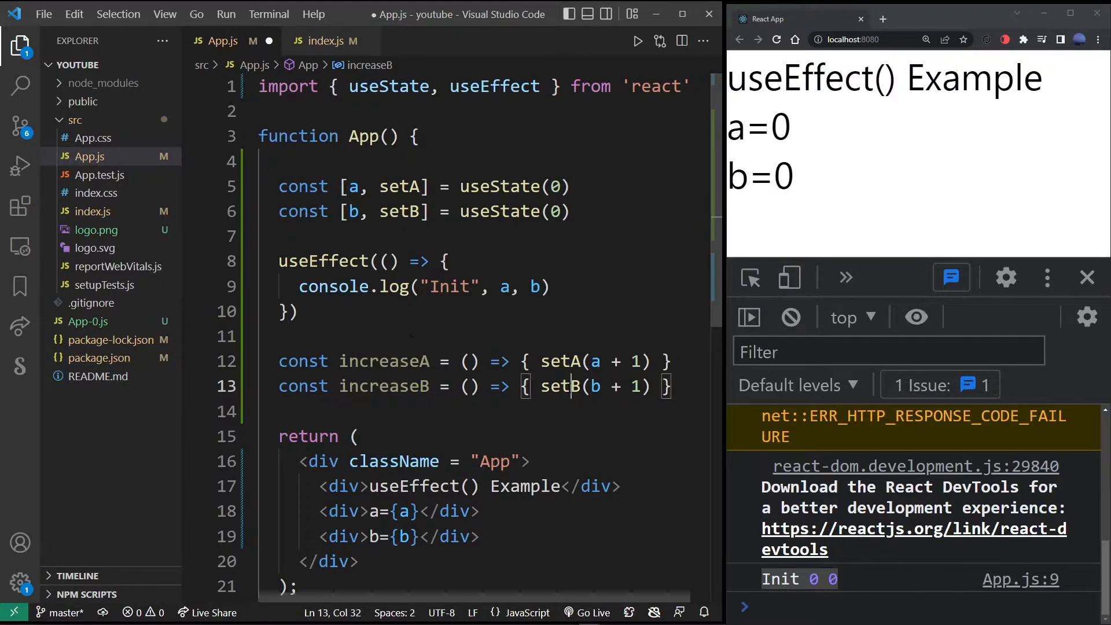
pyautogui.doubleClick(398, 211)
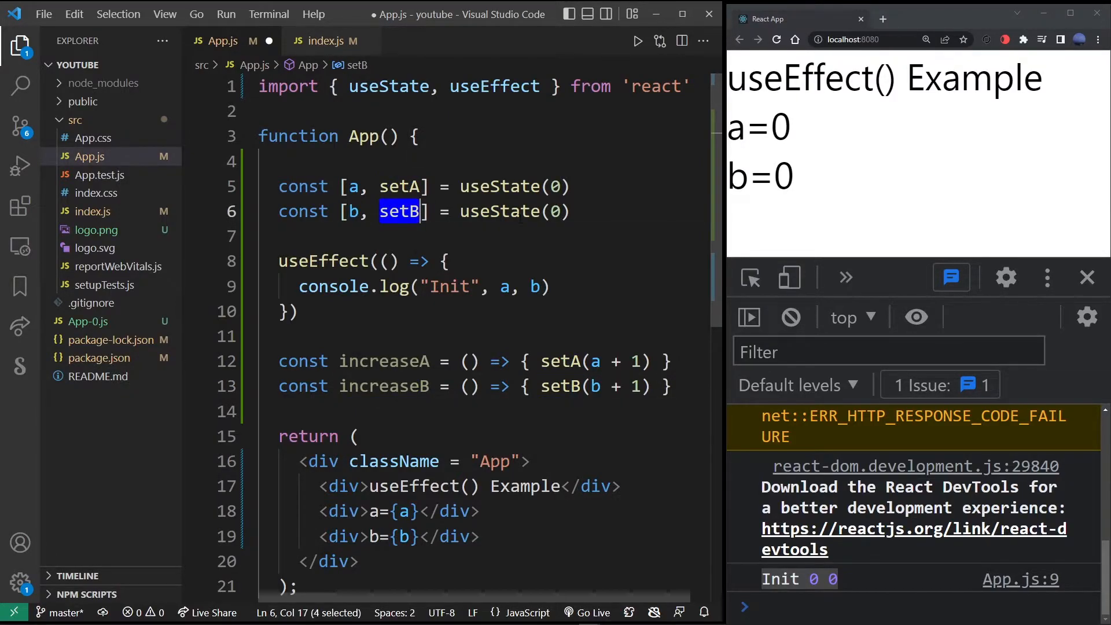
pyautogui.click(489, 386)
pyautogui.write(' <button></button>')
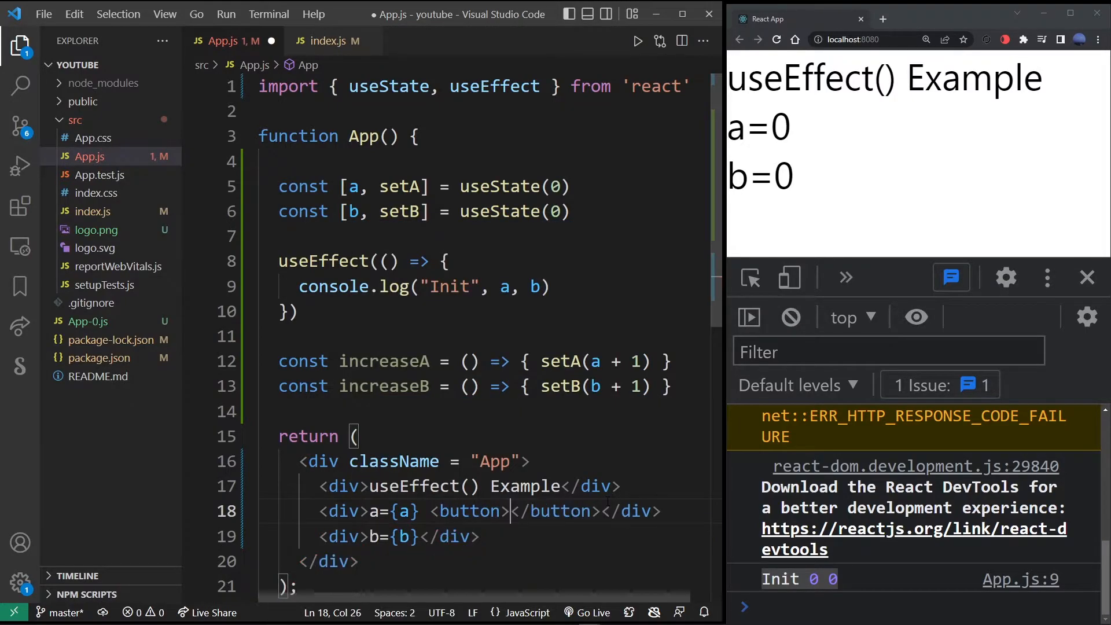
# Add "inc a" and "inc b" buttons beside the a and b values
pyautogui.write('inc a')
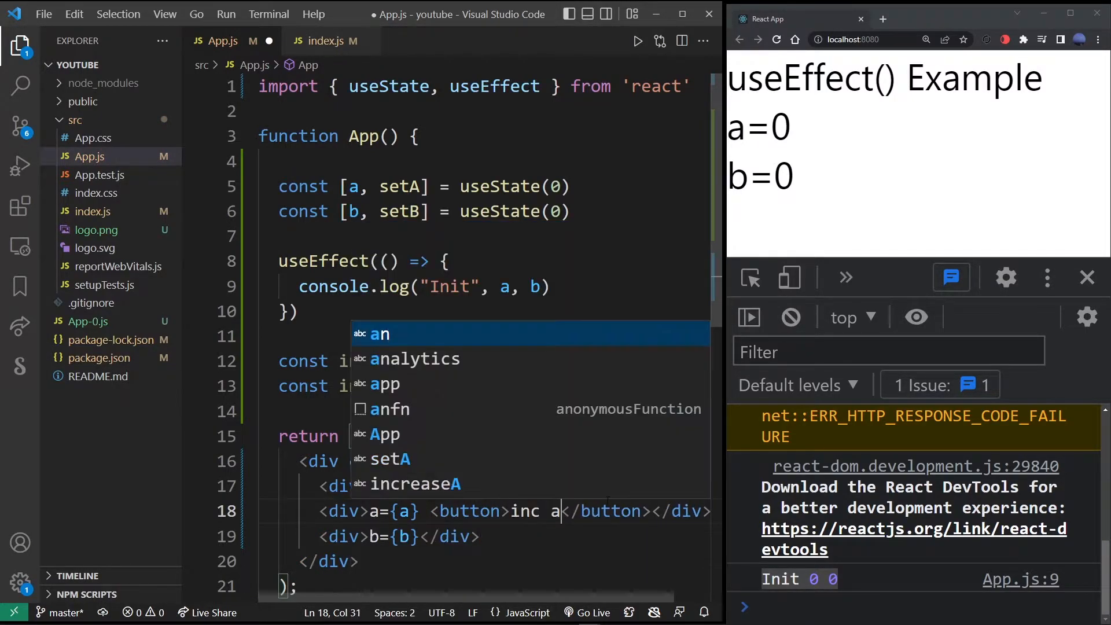
pyautogui.press('Escape')
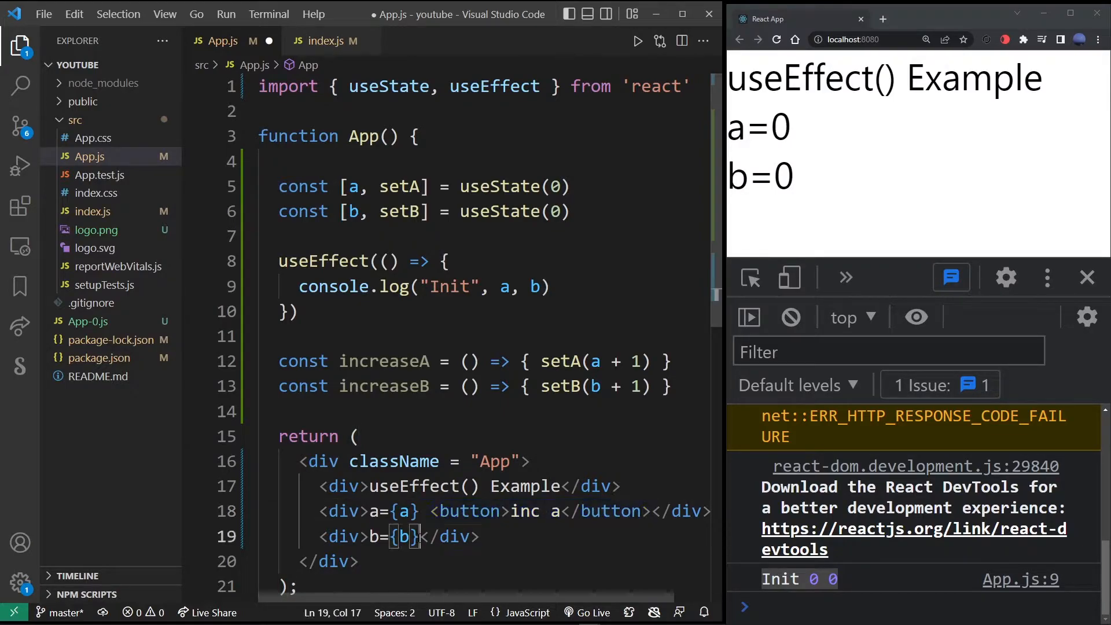
pyautogui.write('<button>inc b</button>')
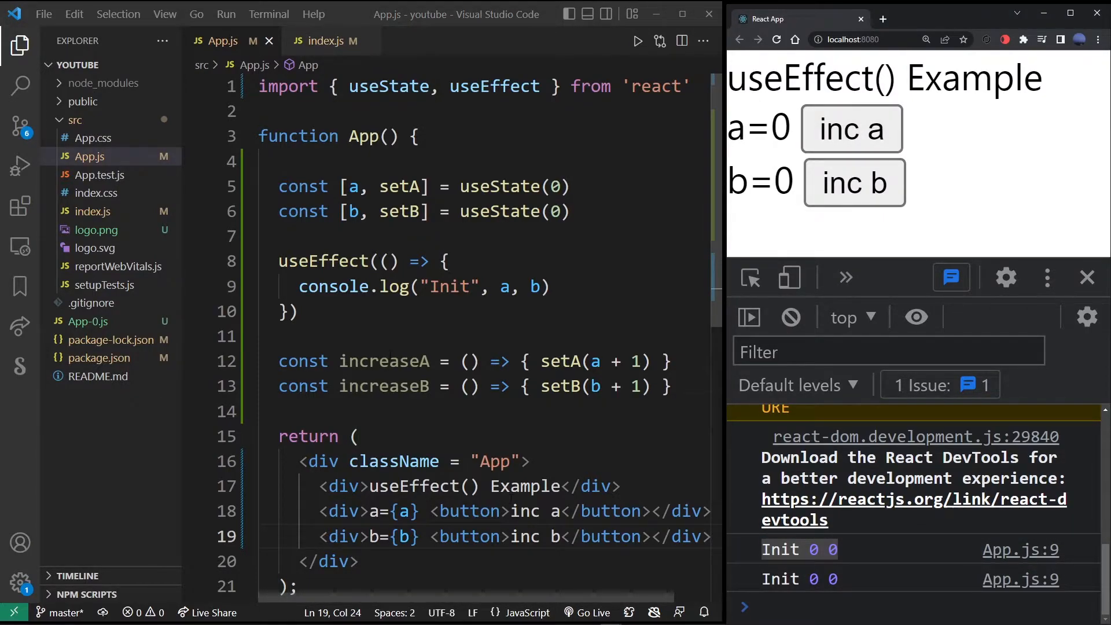
# Wire the buttons' onClick handlers to increaseA and increaseB
pyautogui.doubleClick(384, 385)
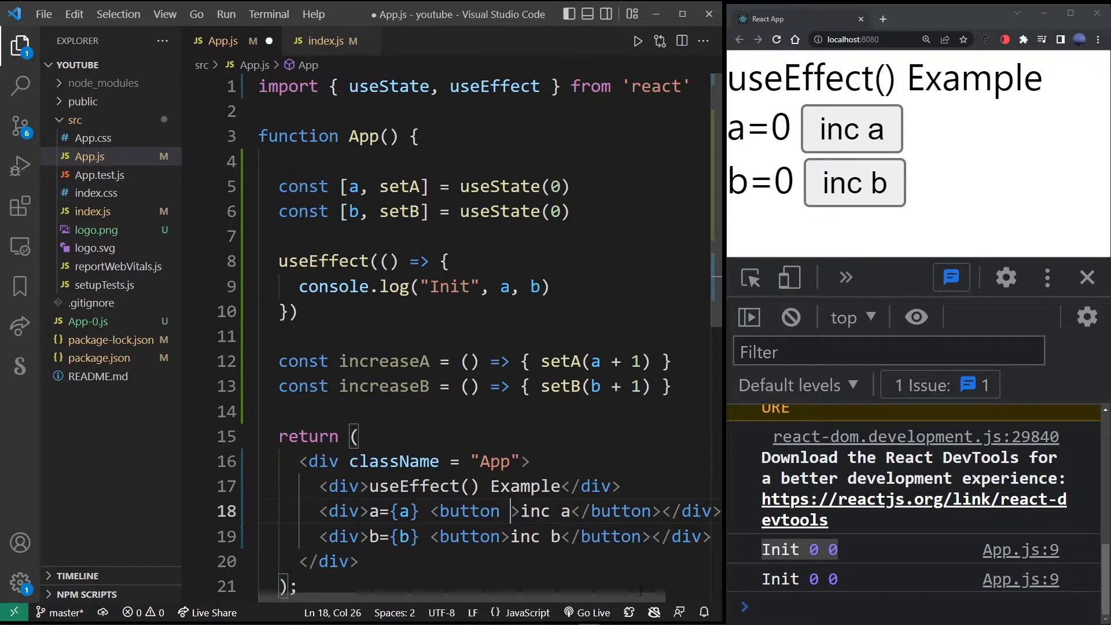
pyautogui.write('onClick = {}')
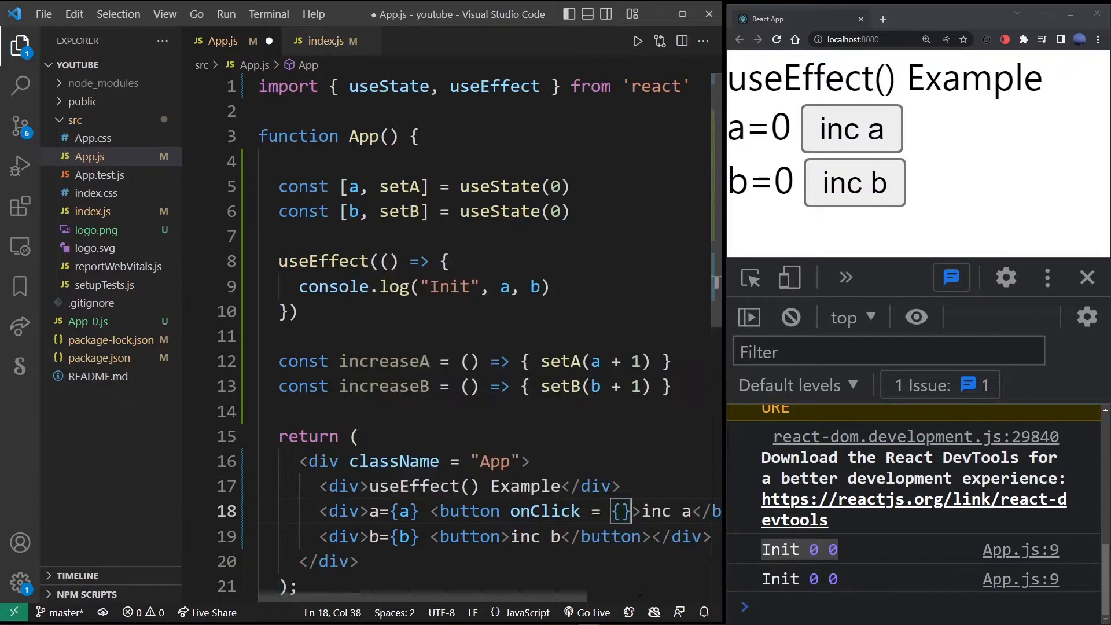
pyautogui.write('inc')
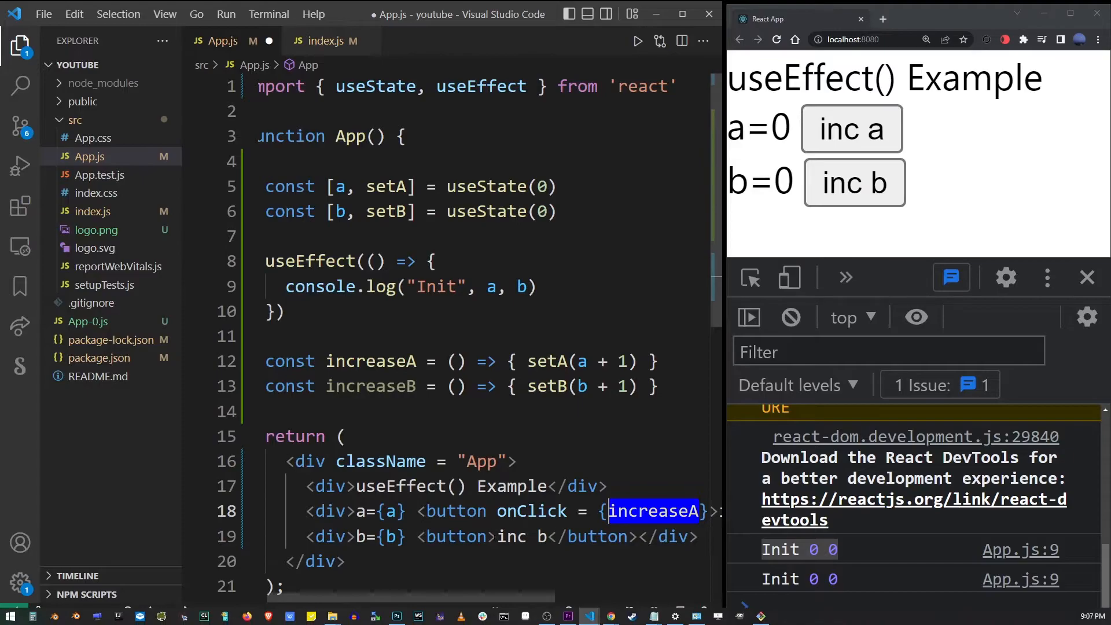
pyautogui.write('onClick = {')
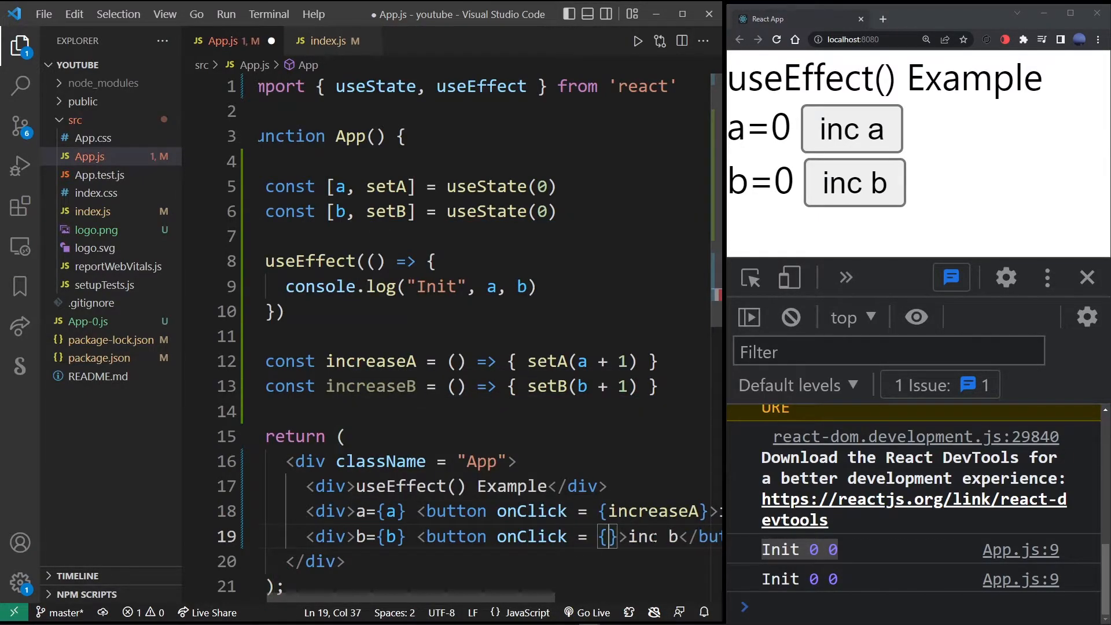
pyautogui.write('increaseB}')
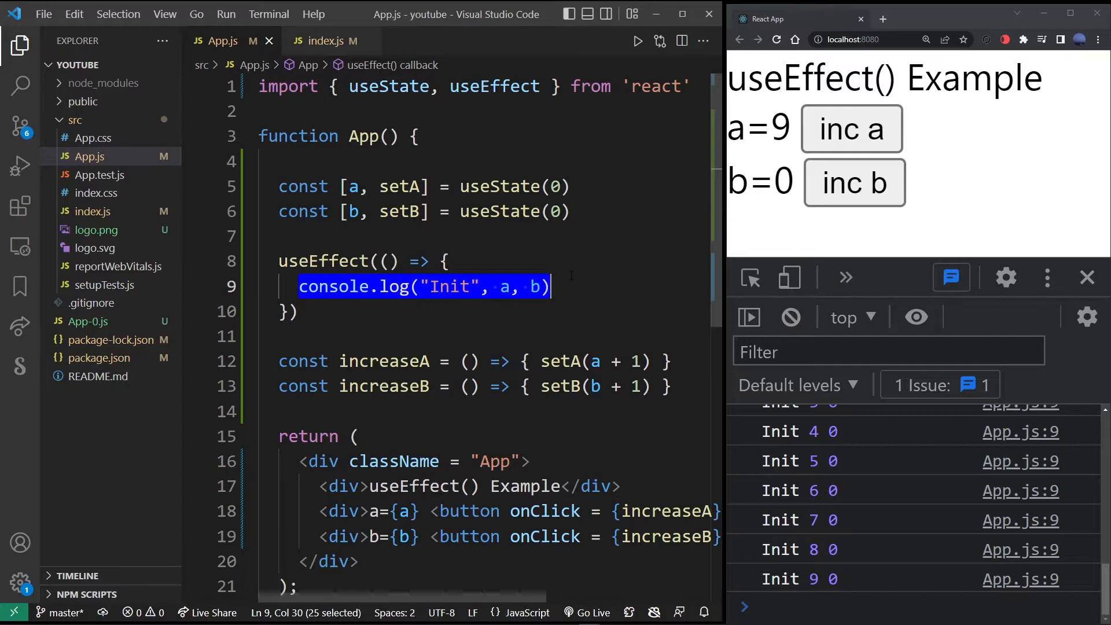
# Click inc a and inc b repeatedly until the page shows a=25 and b=26
pyautogui.click(851, 129)
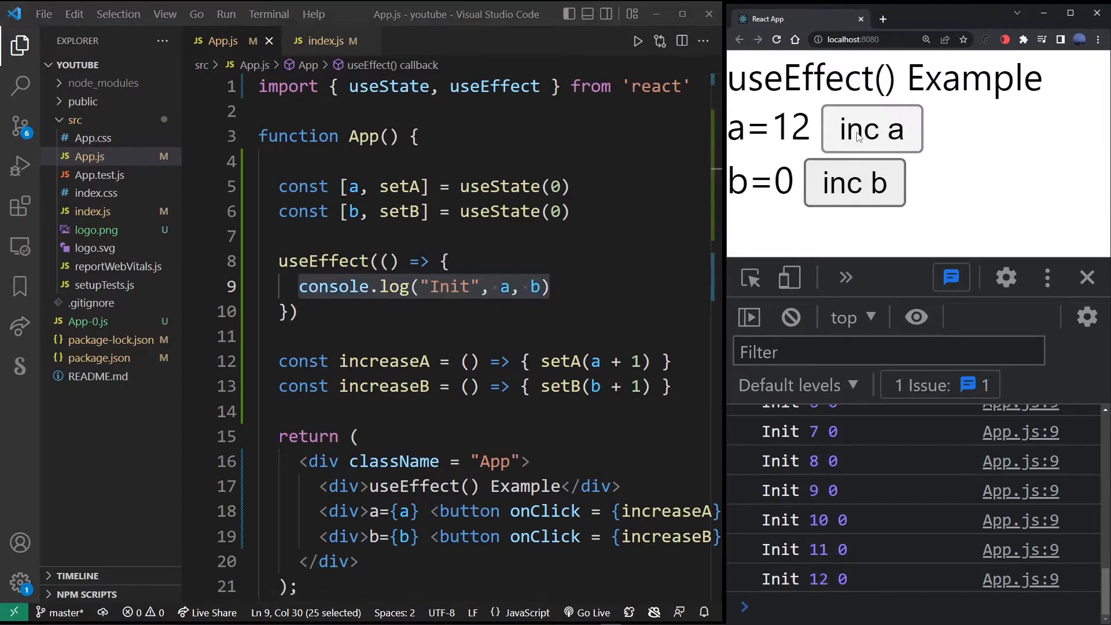
pyautogui.click(872, 129)
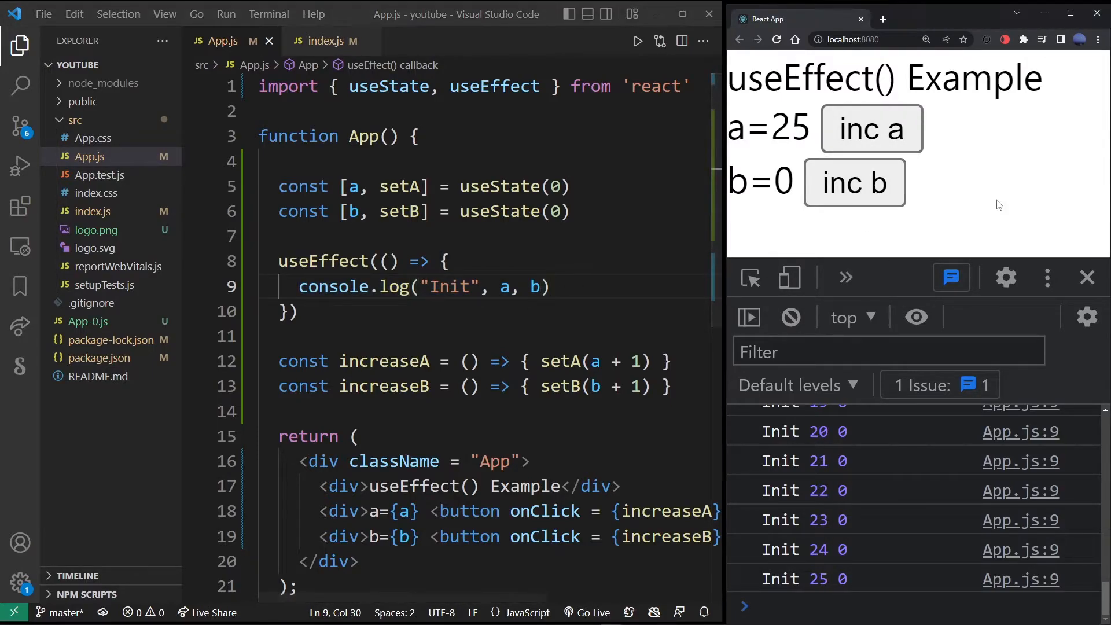
pyautogui.moveTo(855, 182)
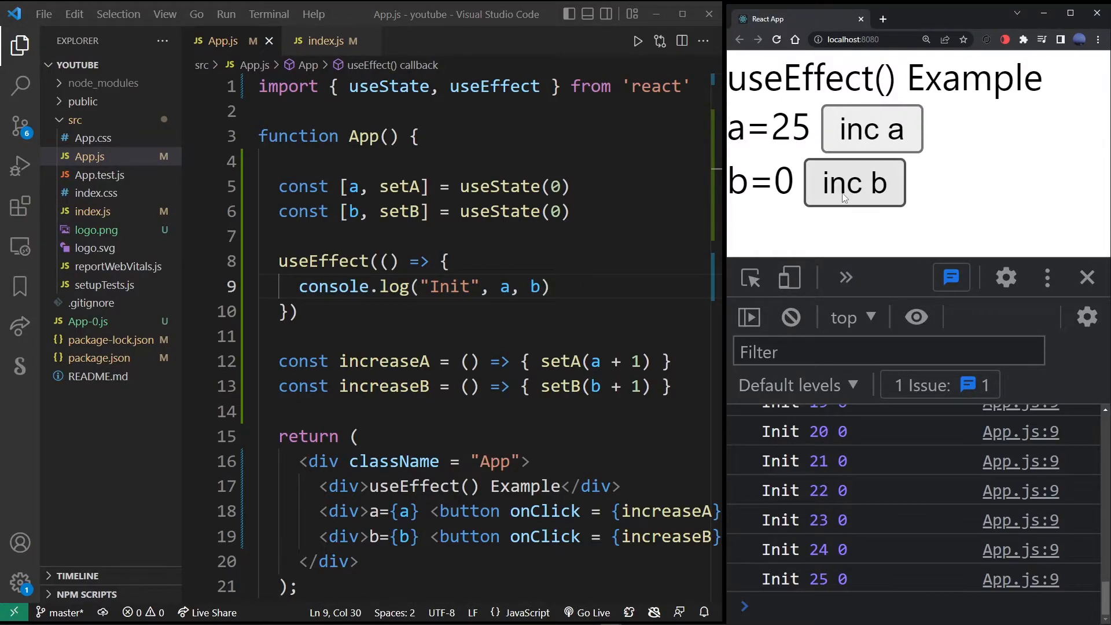
pyautogui.click(854, 182)
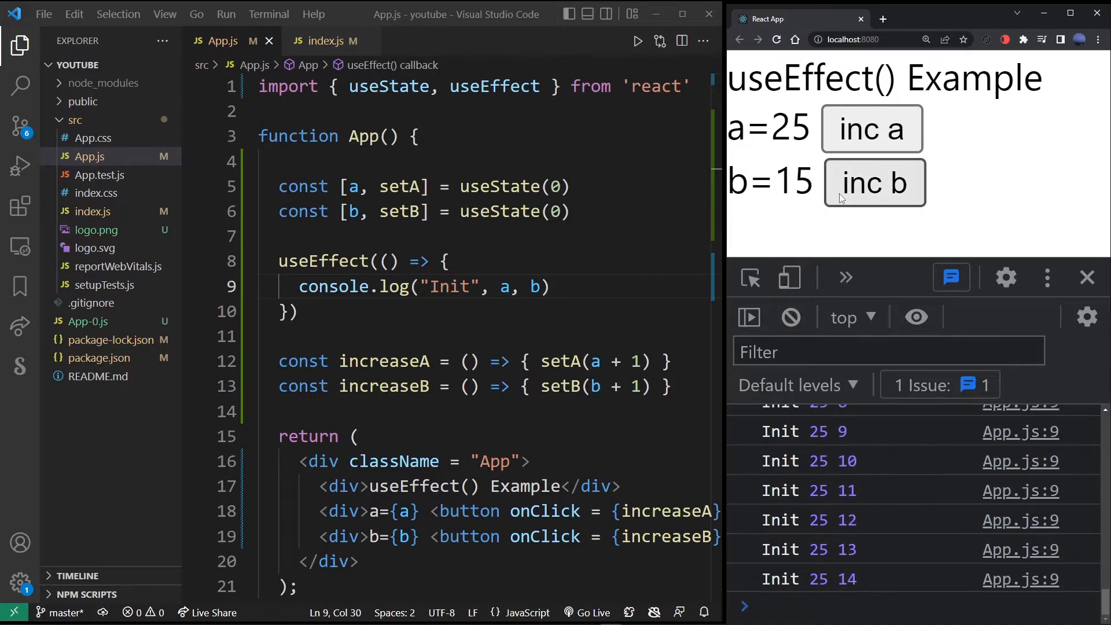
pyautogui.click(874, 182)
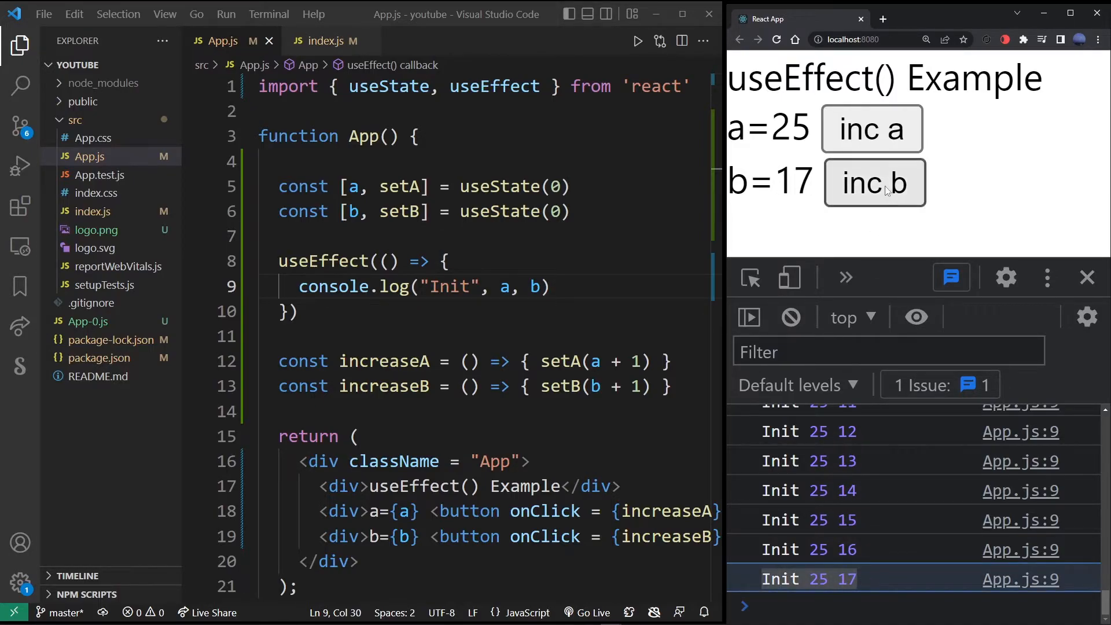
pyautogui.click(874, 183)
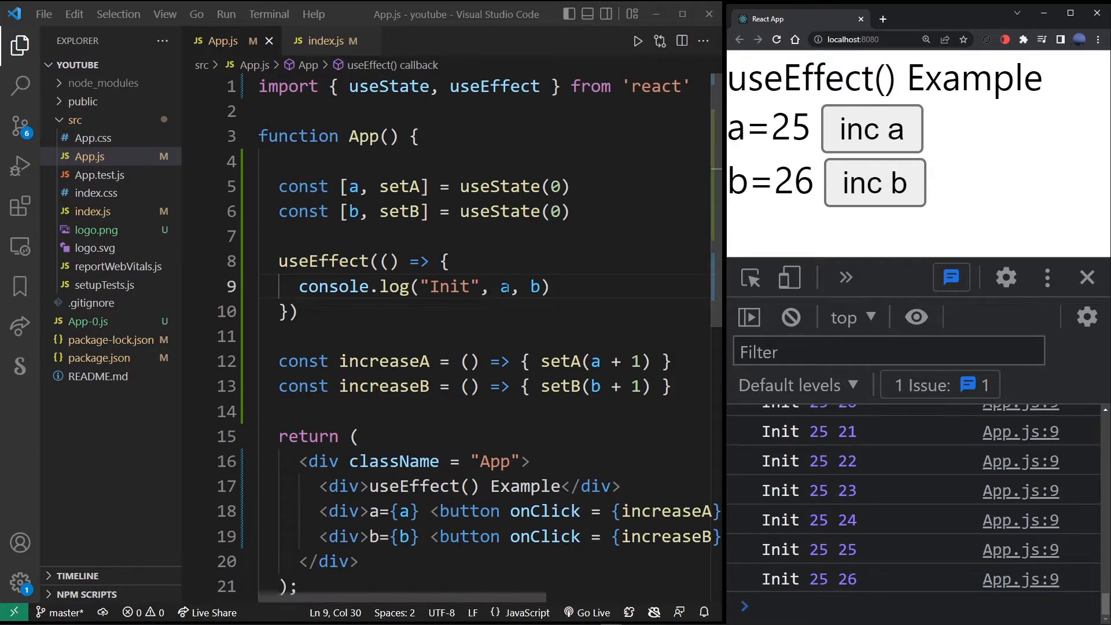
pyautogui.moveTo(500, 286); pyautogui.dragTo(549, 287)
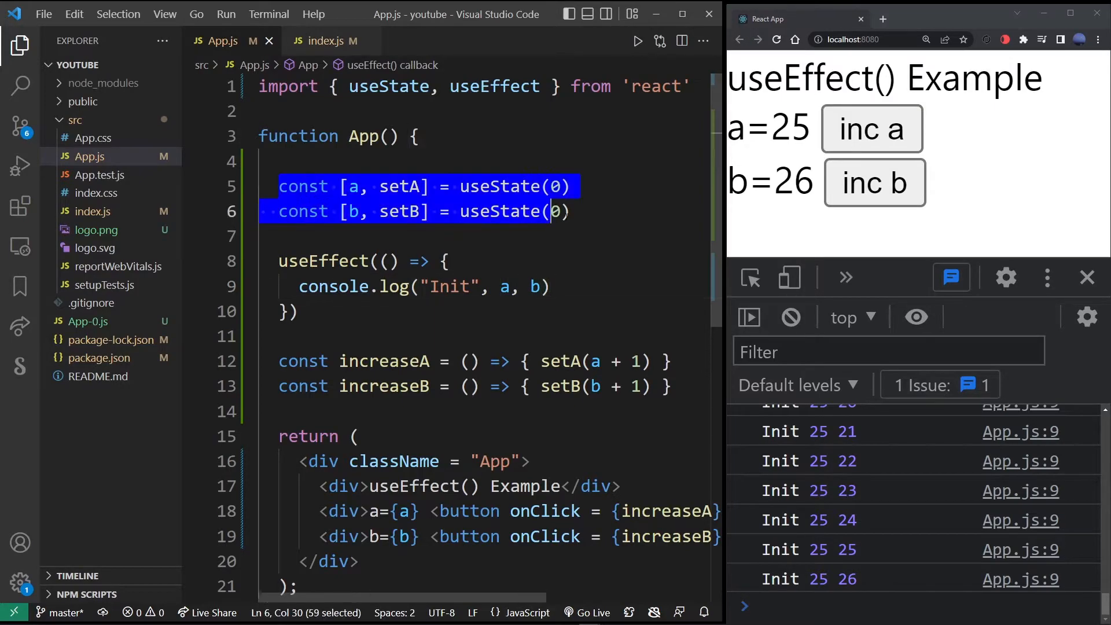
# Add an empty dependency array , [] before the useEffect closing parenthesis
pyautogui.click(298, 310)
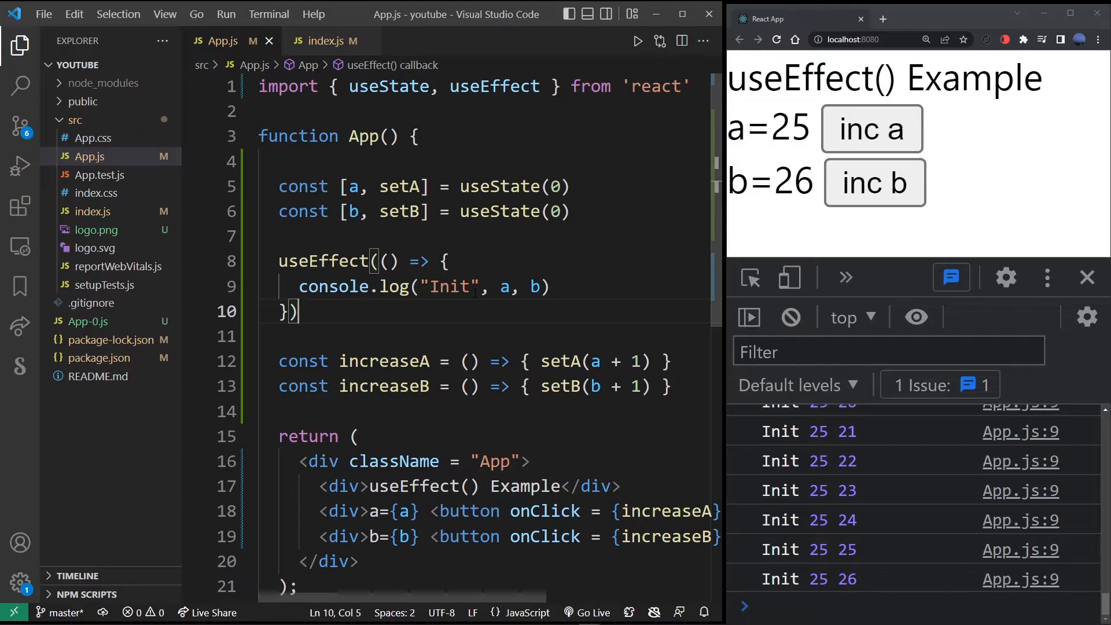
pyautogui.click(288, 310)
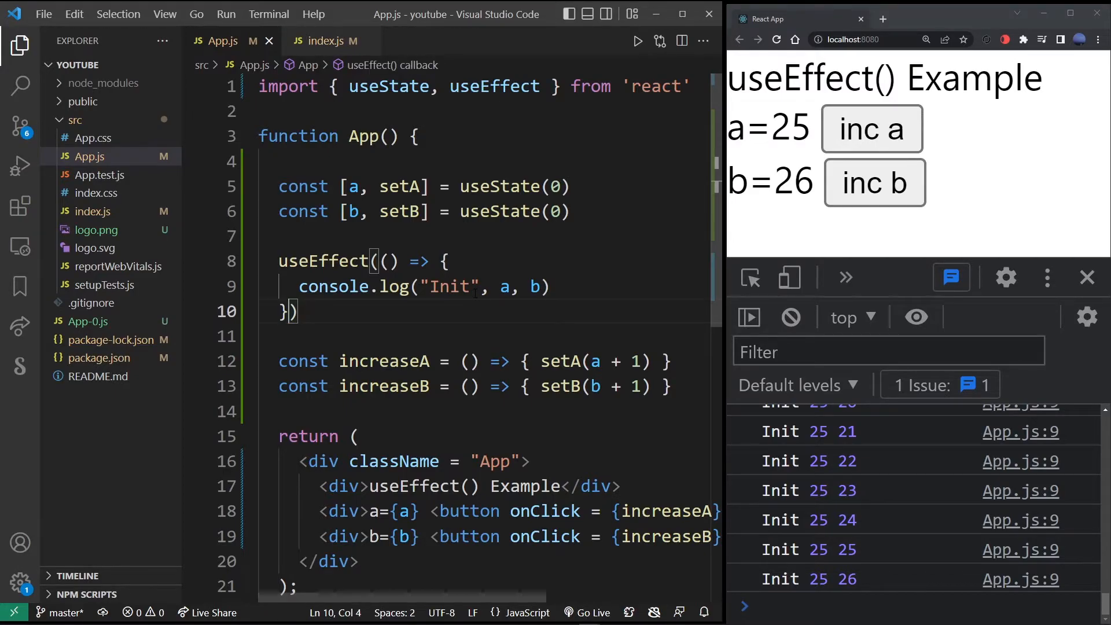
pyautogui.write(', []')
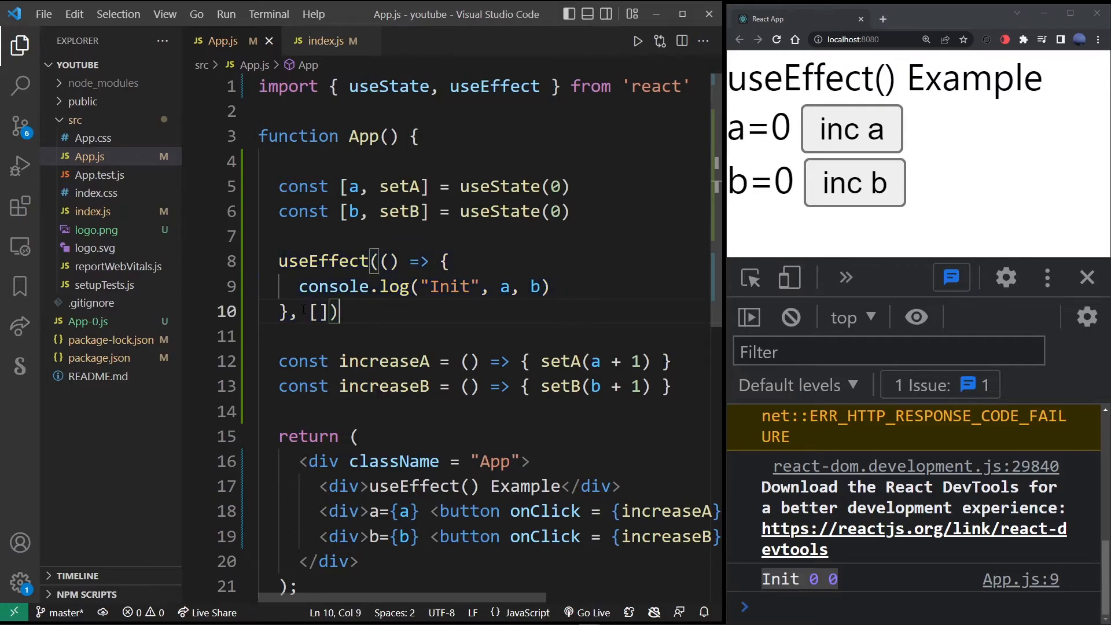
# Increment a and b in the running app while the console keeps one "Init 0 0"
pyautogui.moveTo(278, 261); pyautogui.dragTo(339, 312)
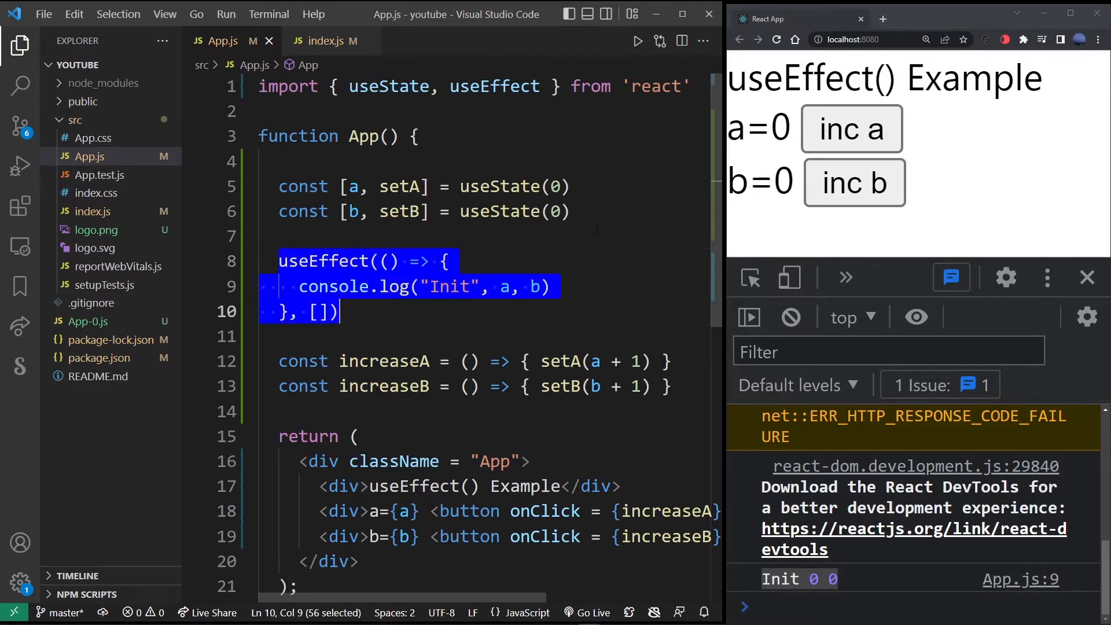
pyautogui.click(852, 129)
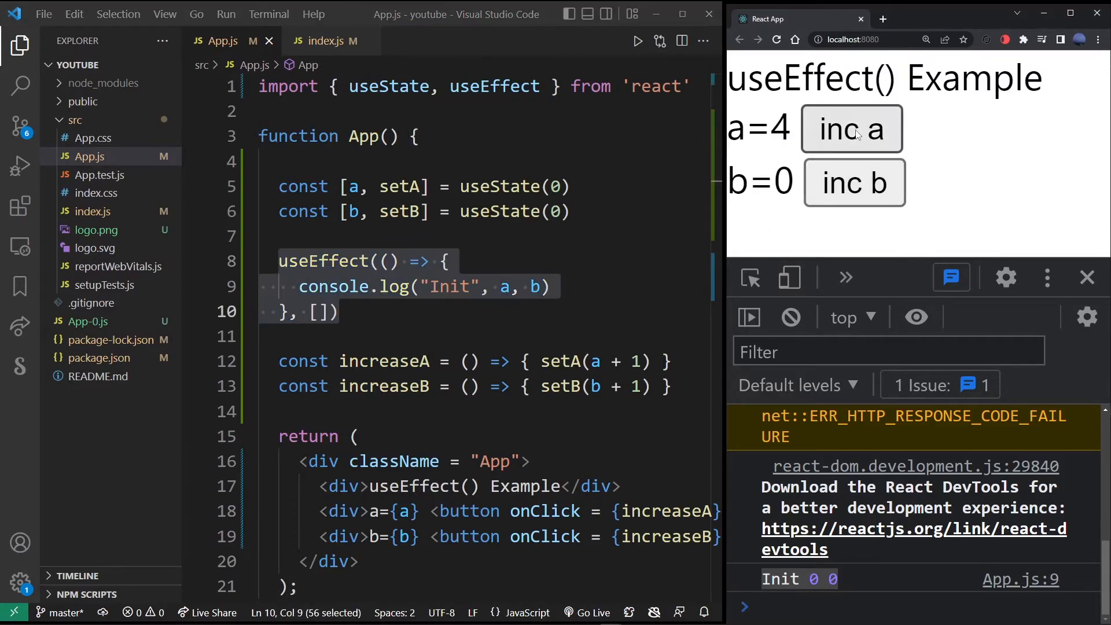
pyautogui.click(852, 129)
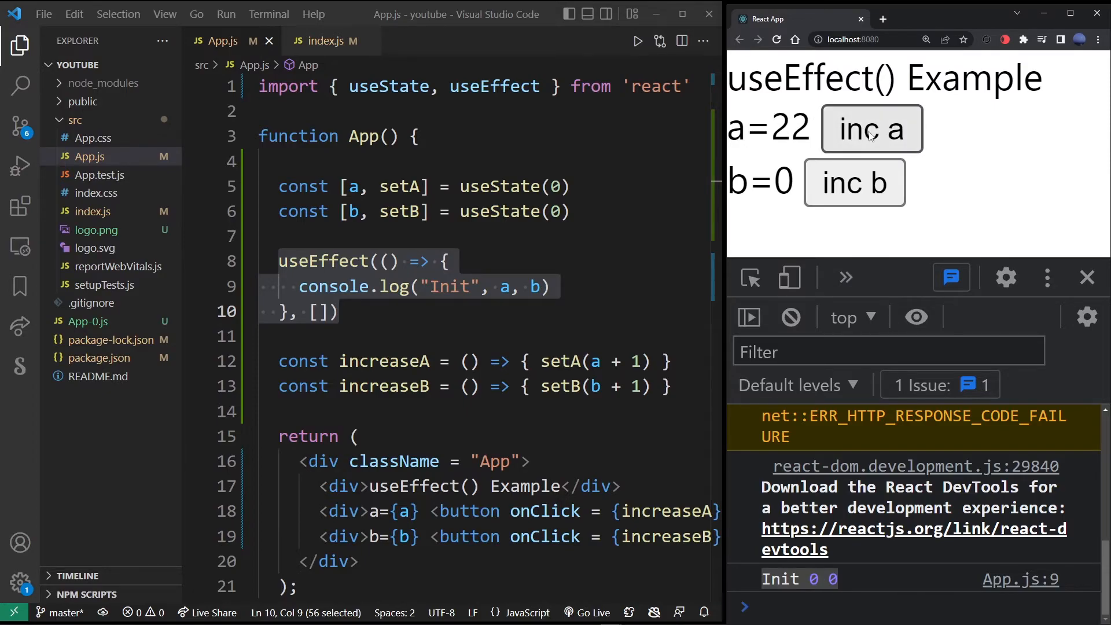
pyautogui.click(871, 130)
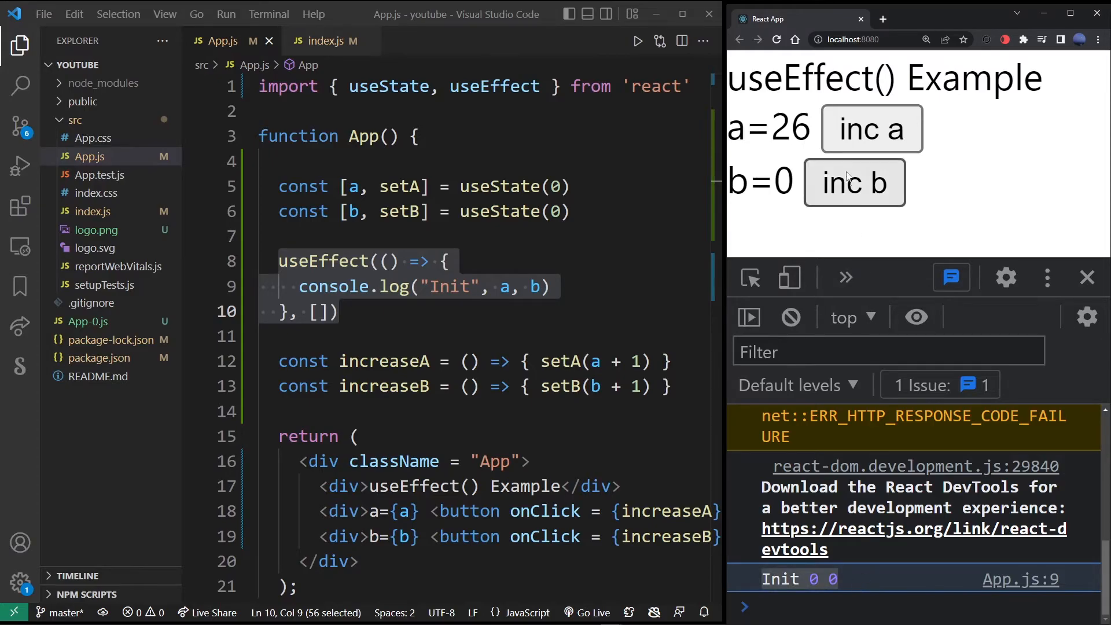
pyautogui.click(854, 182)
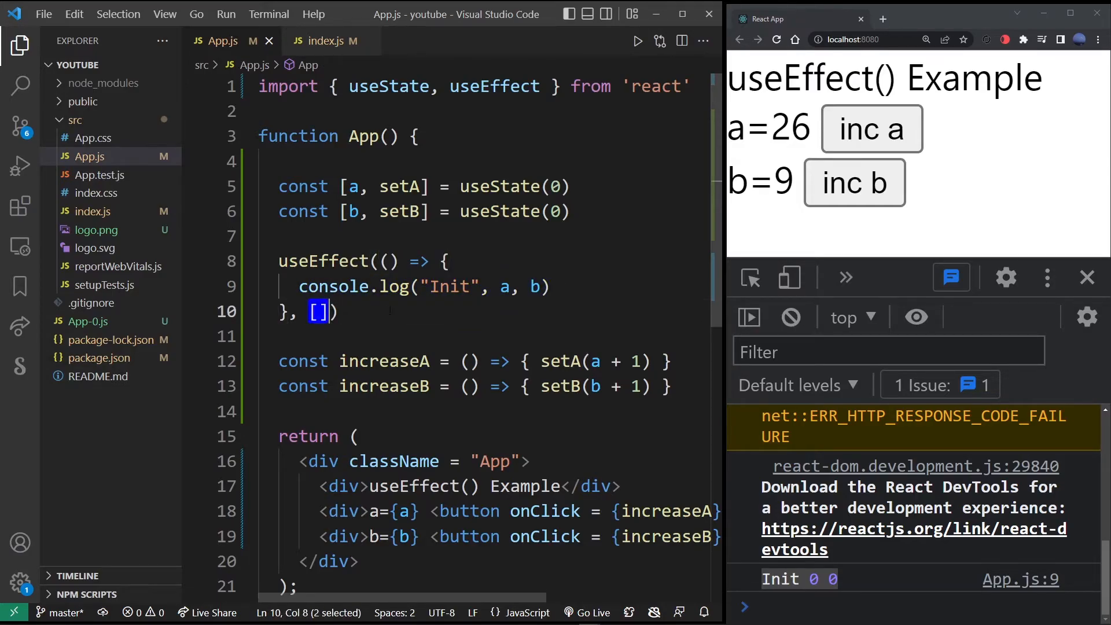
# Put a in the empty dependency array and raise counter a twice to see Init logged
pyautogui.click(311, 312)
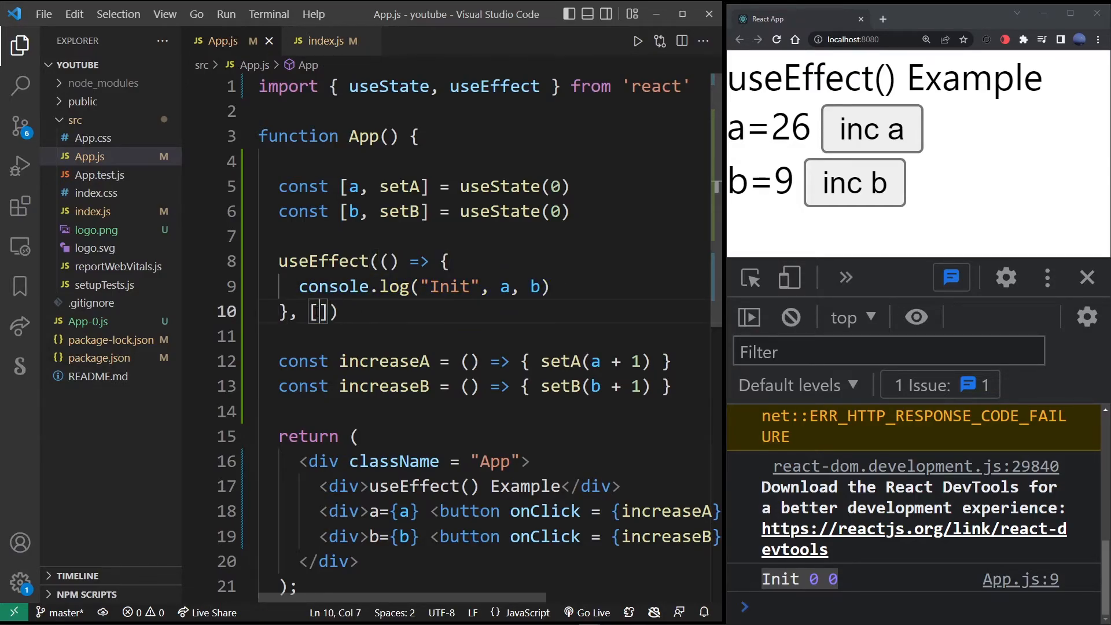
pyautogui.write('a')
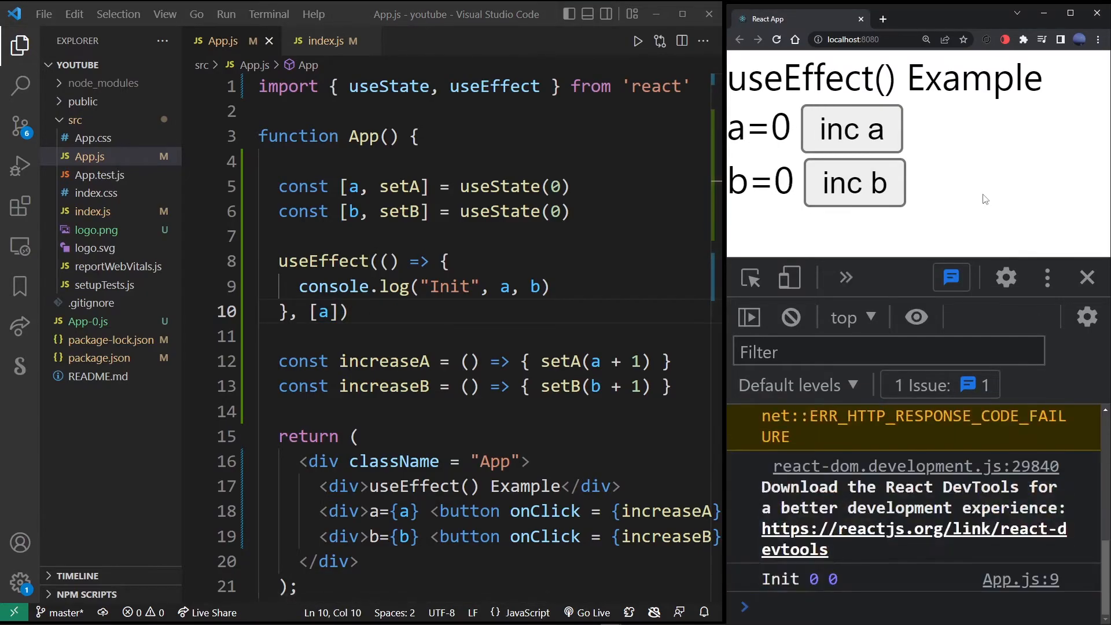
pyautogui.click(851, 129)
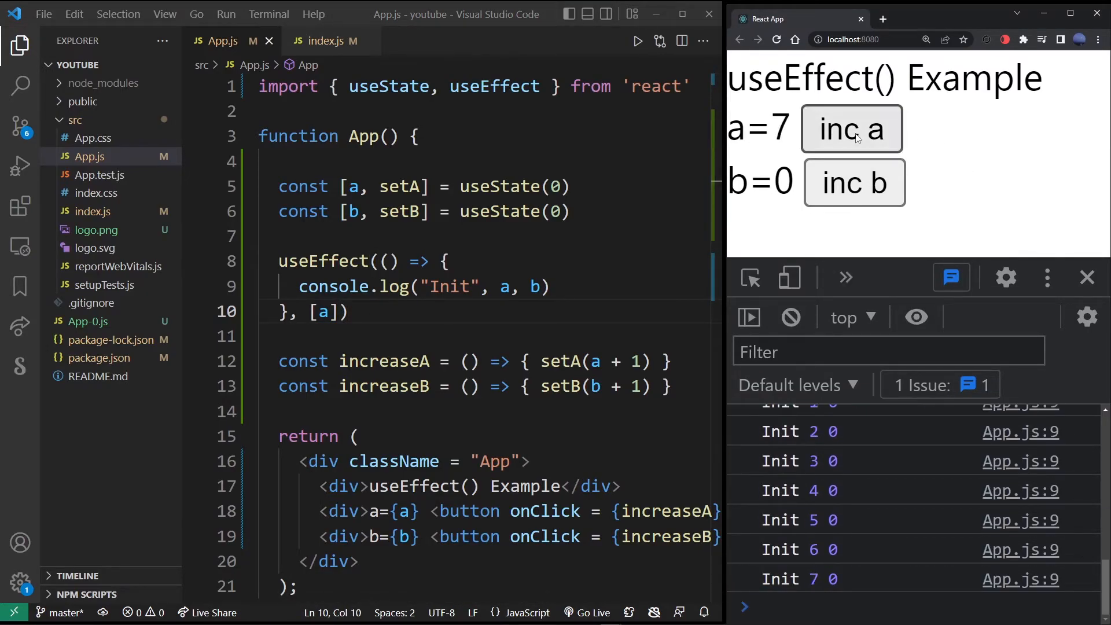
pyautogui.click(851, 129)
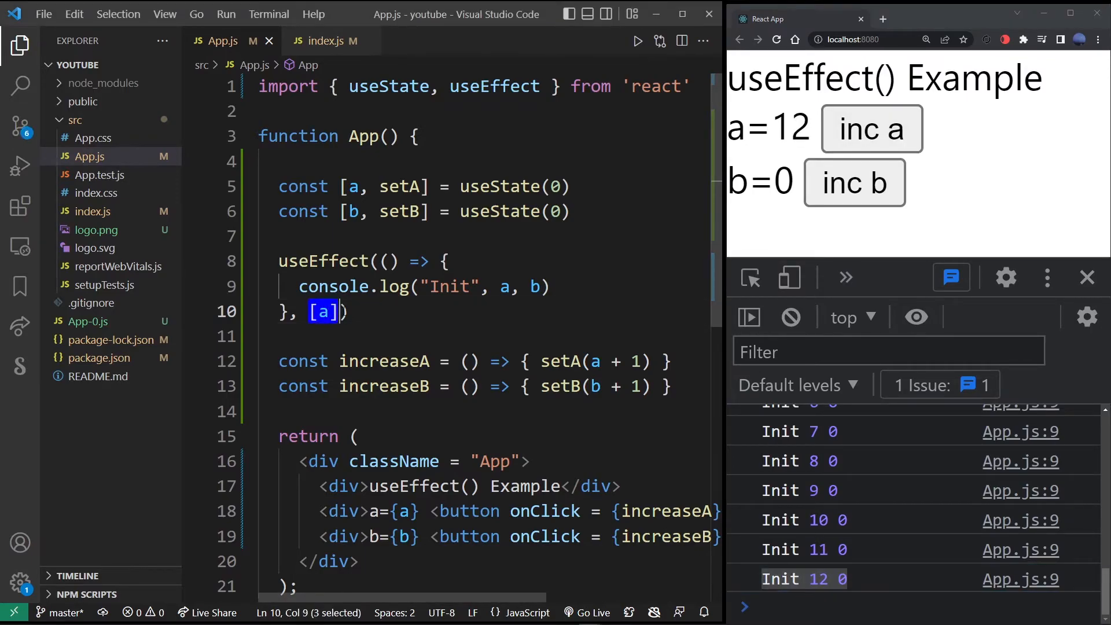
# Raise counter b three times and confirm no Init is logged
pyautogui.click(325, 312)
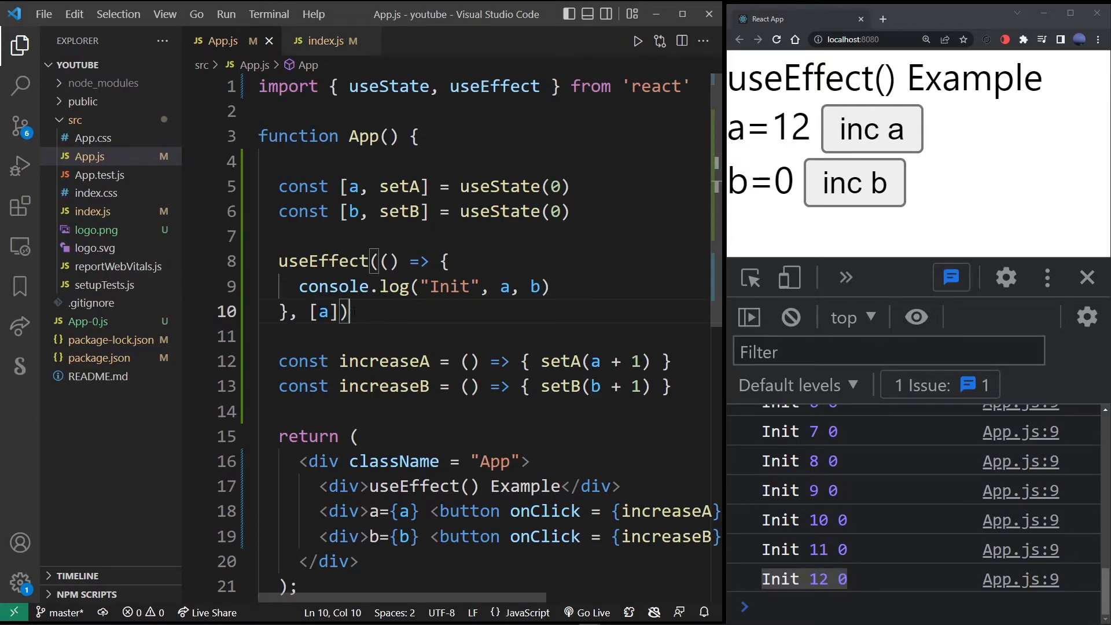
pyautogui.doubleClick(324, 312)
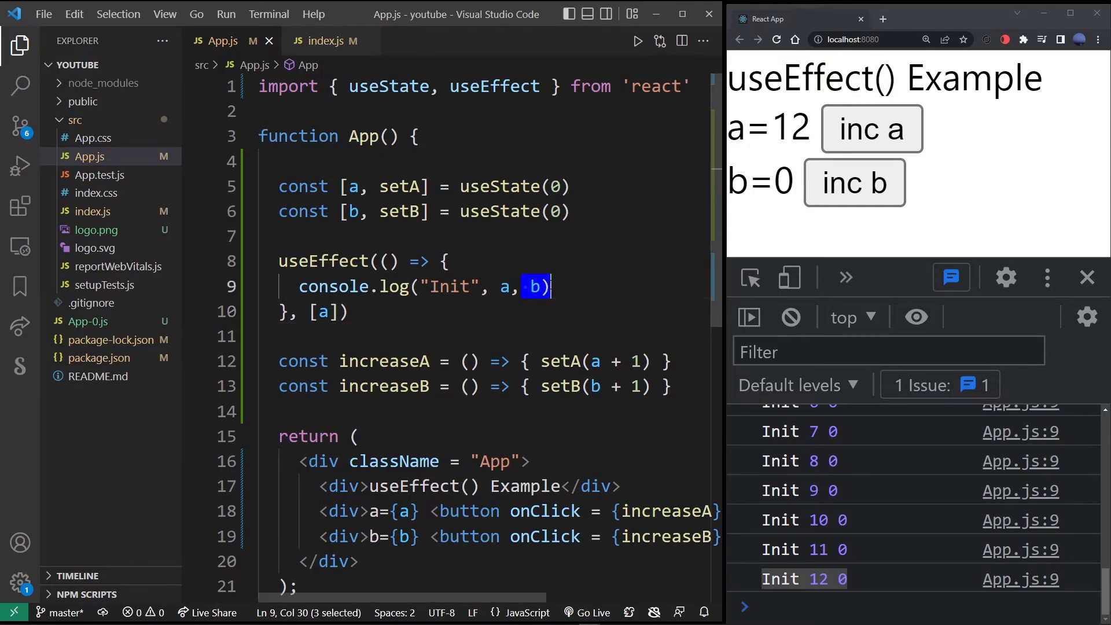
pyautogui.click(854, 183)
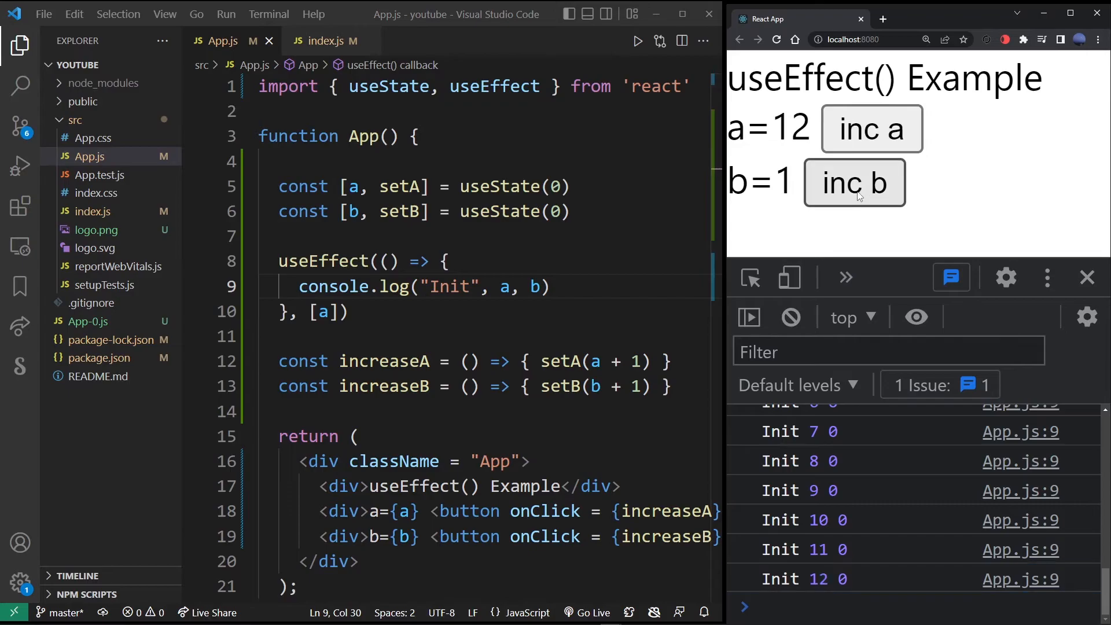
pyautogui.click(852, 183)
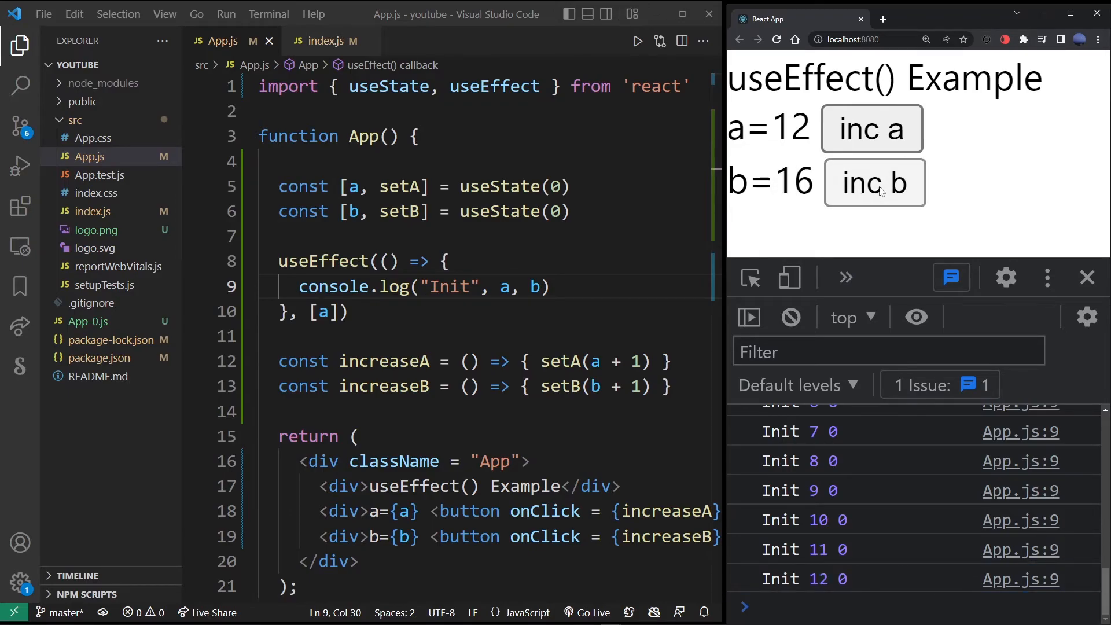
pyautogui.click(874, 183)
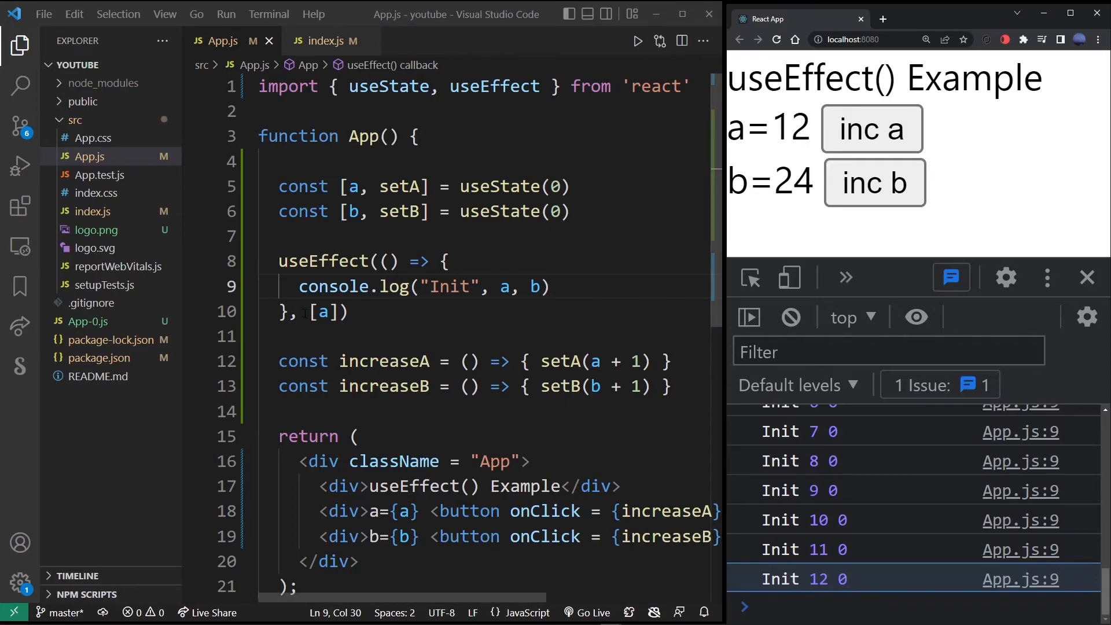
pyautogui.doubleClick(319, 311)
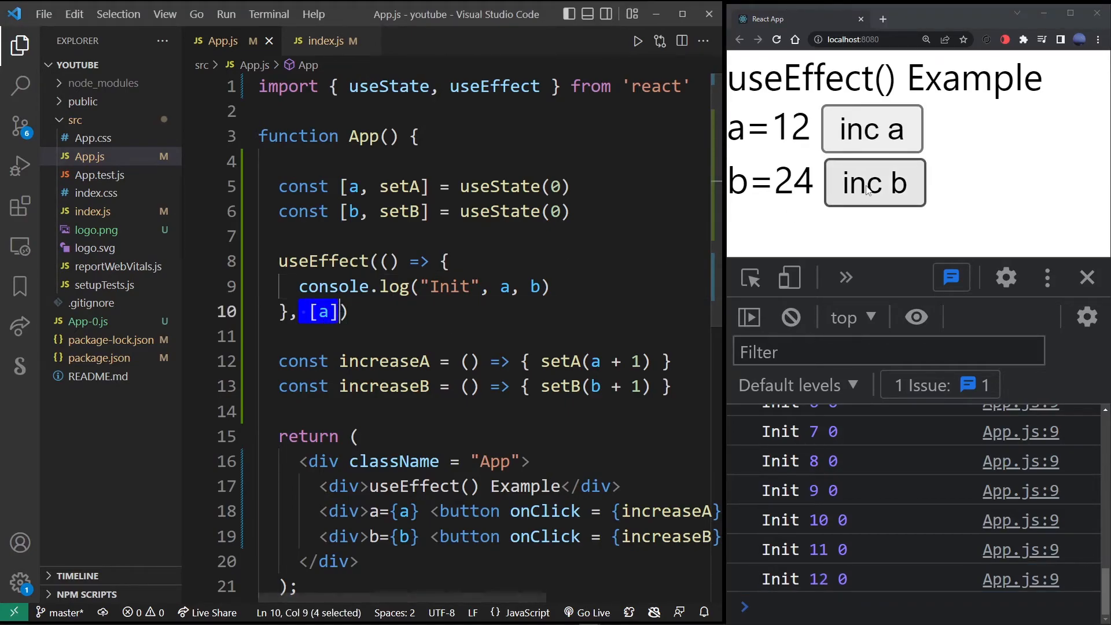
pyautogui.click(875, 183)
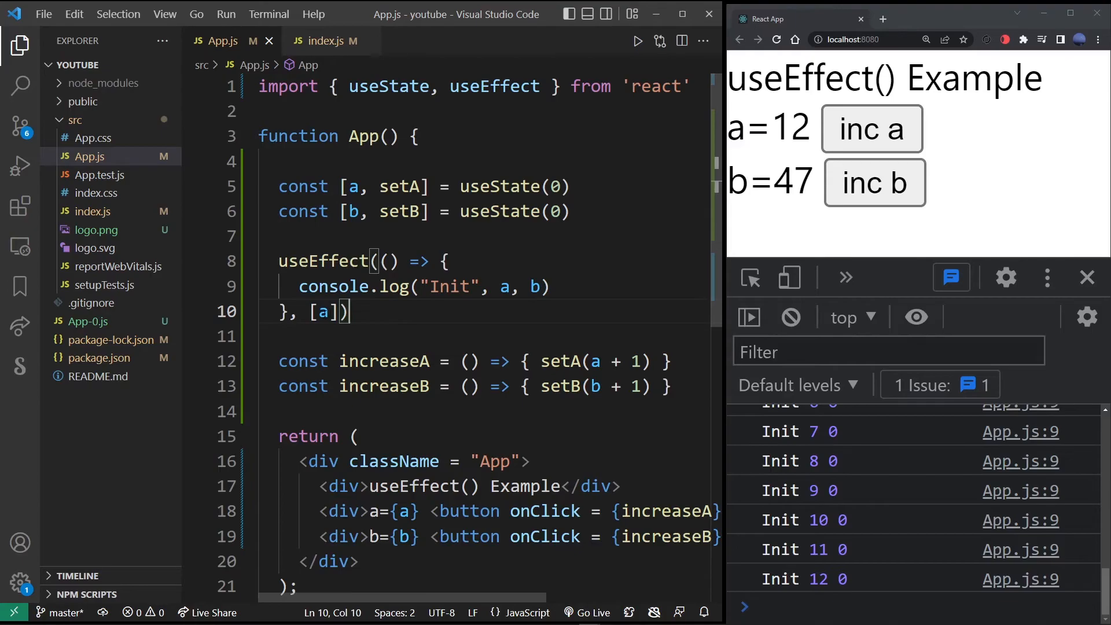
# Extend the dependency array to [a, b], then raise counters a and b once each
pyautogui.write(',')
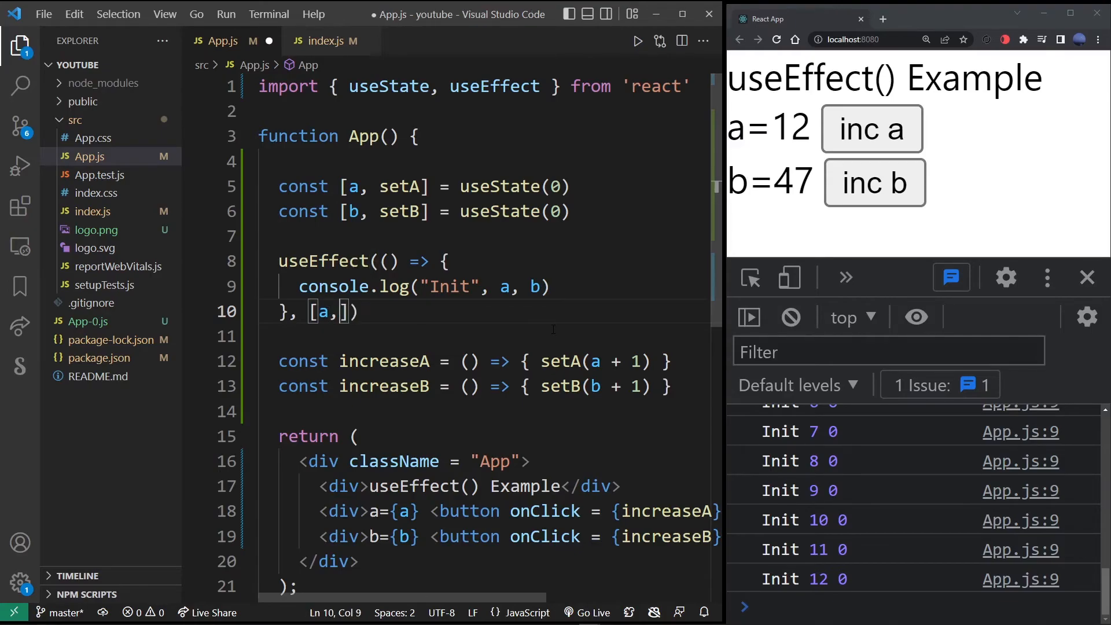
pyautogui.write('b')
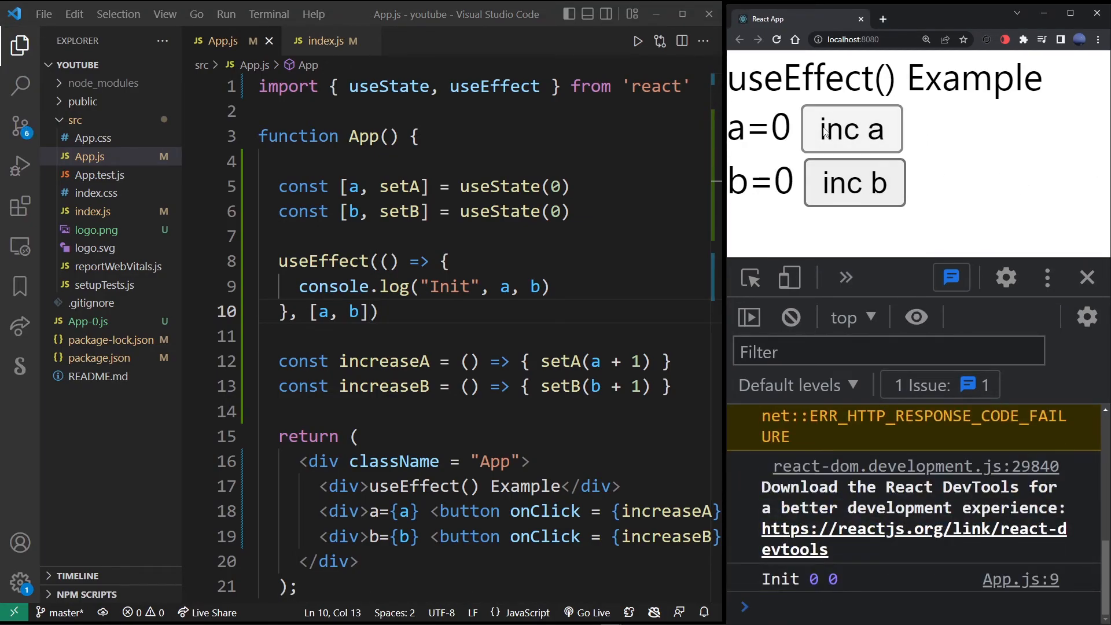
pyautogui.click(851, 129)
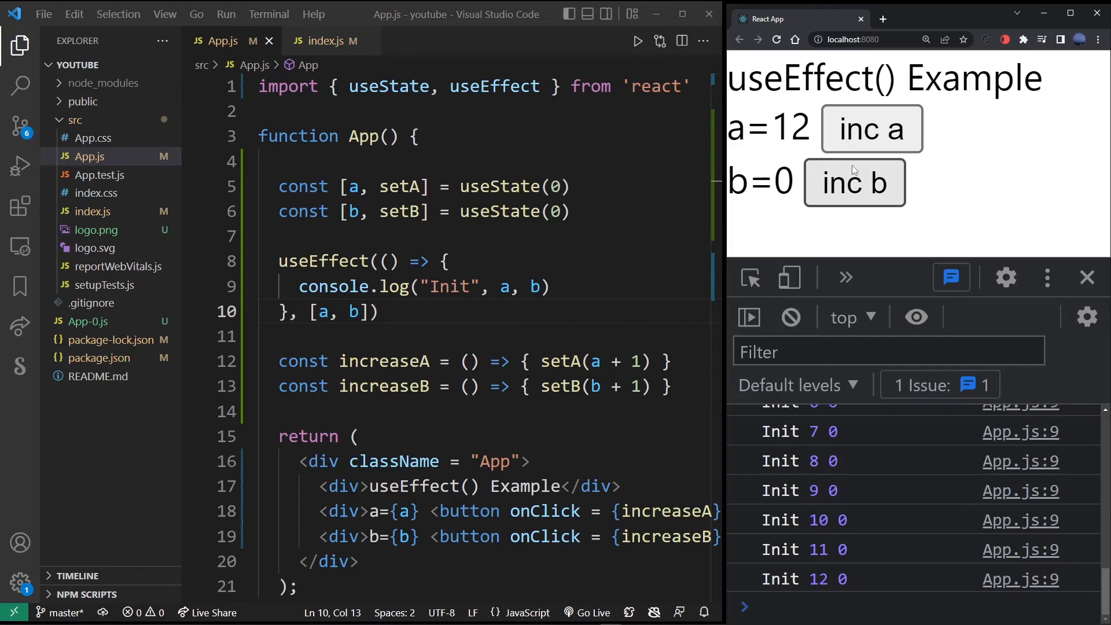
pyautogui.click(853, 182)
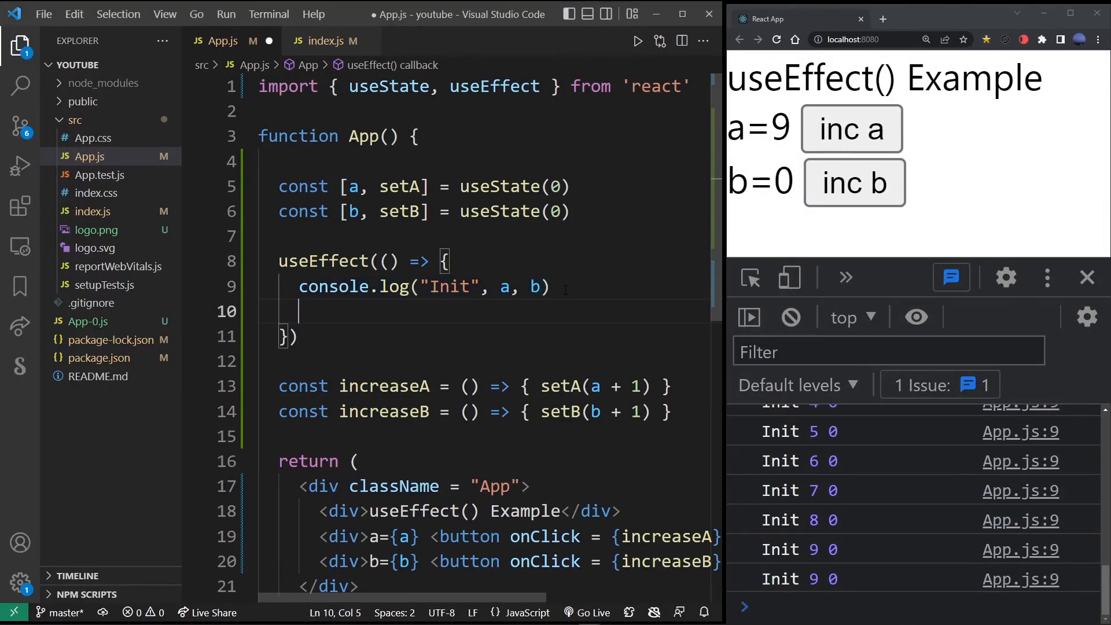
# Have useEffect return a cleanup arrow function and begin a console. call inside it
pyautogui.write('return')
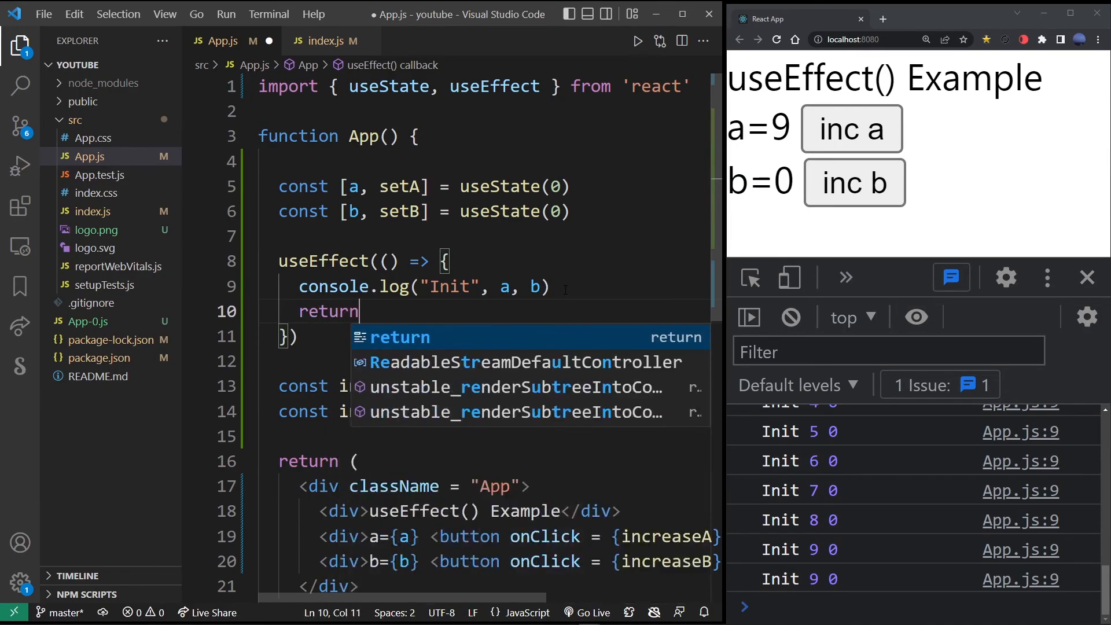
pyautogui.write('() => {')
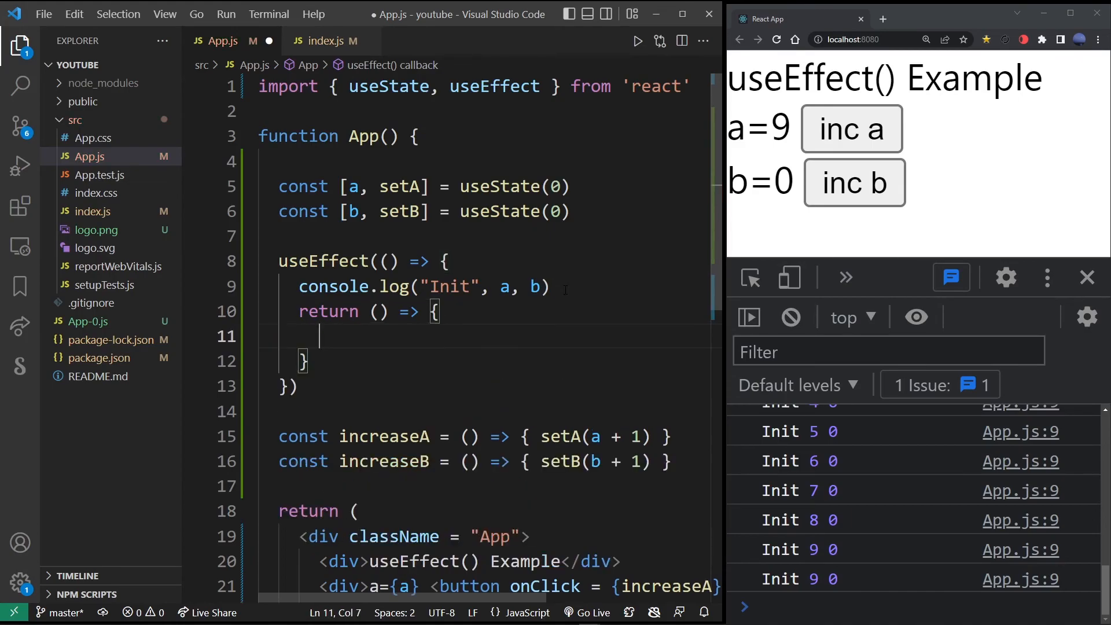
pyautogui.write('console.log("Clean up.')
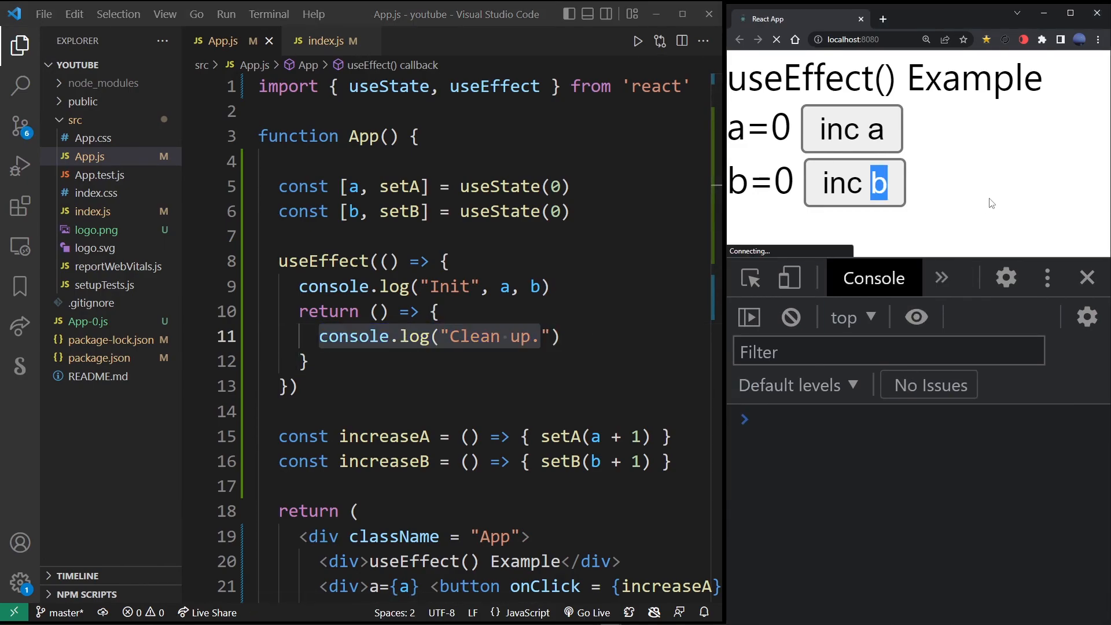
# Raise counters a and b to watch 'Clean up.' logged before each new Init
pyautogui.click(852, 129)
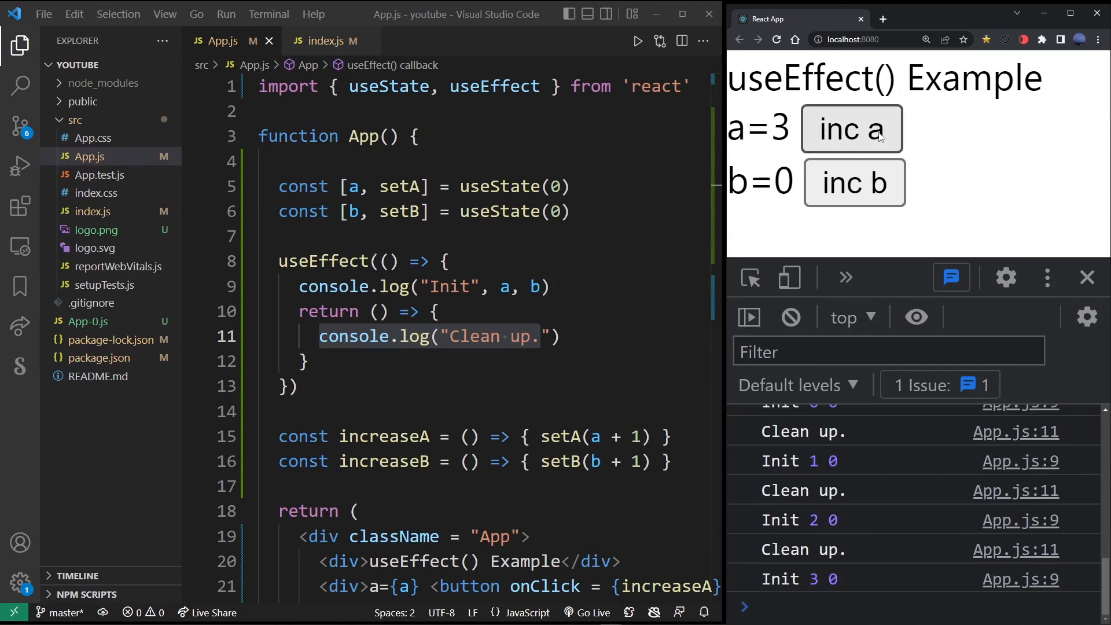
pyautogui.click(854, 182)
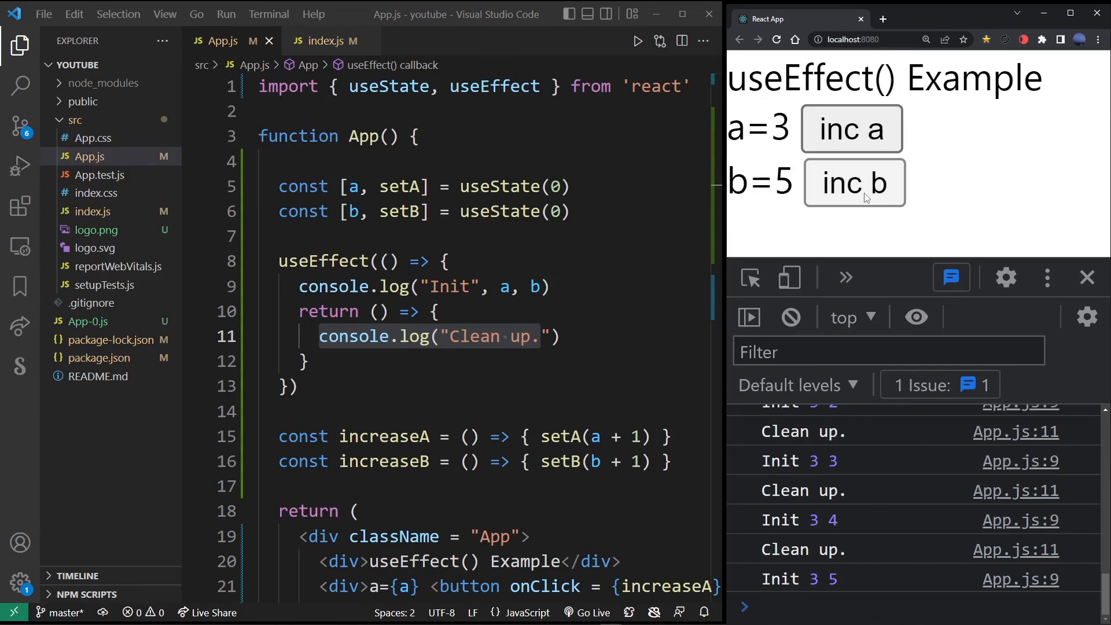
pyautogui.click(853, 182)
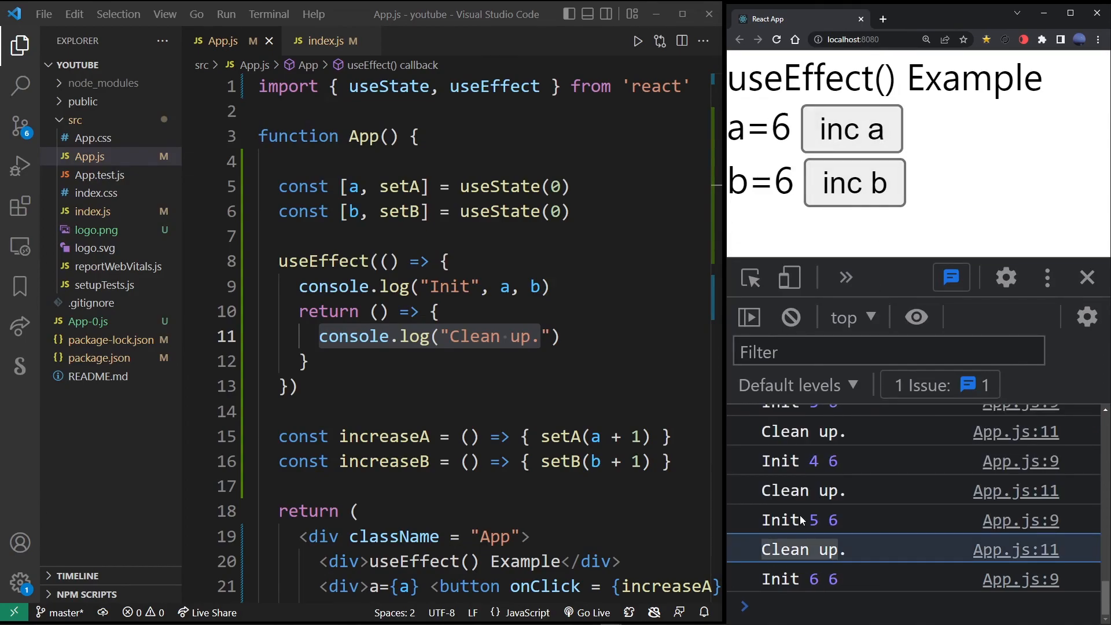